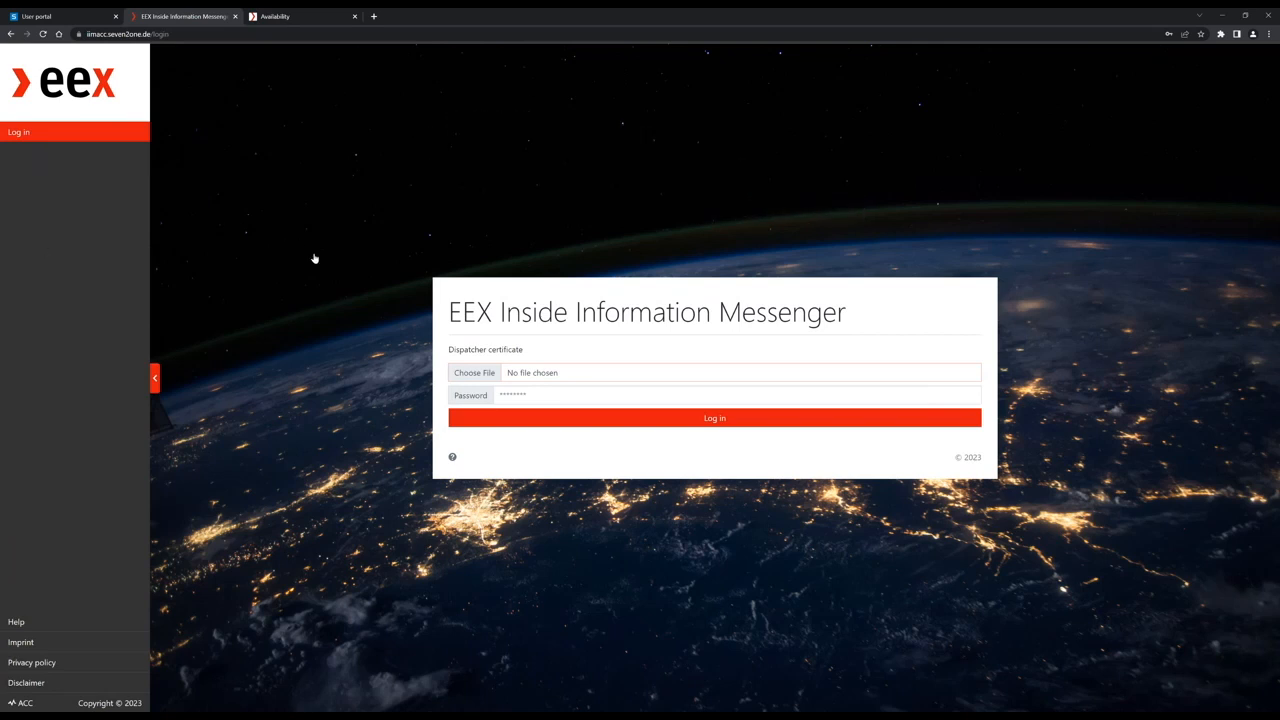
- Load the dispatcher .pfx certificate file and log in with the password
click(474, 372)
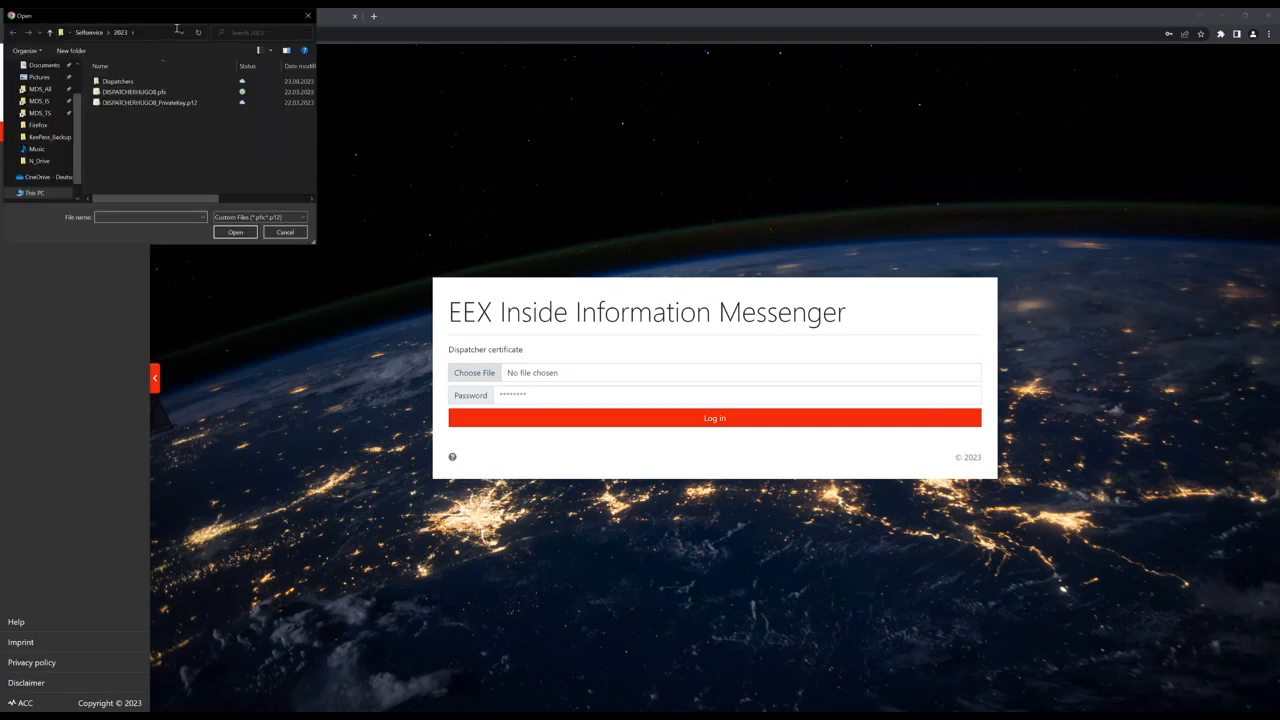
click(140, 91)
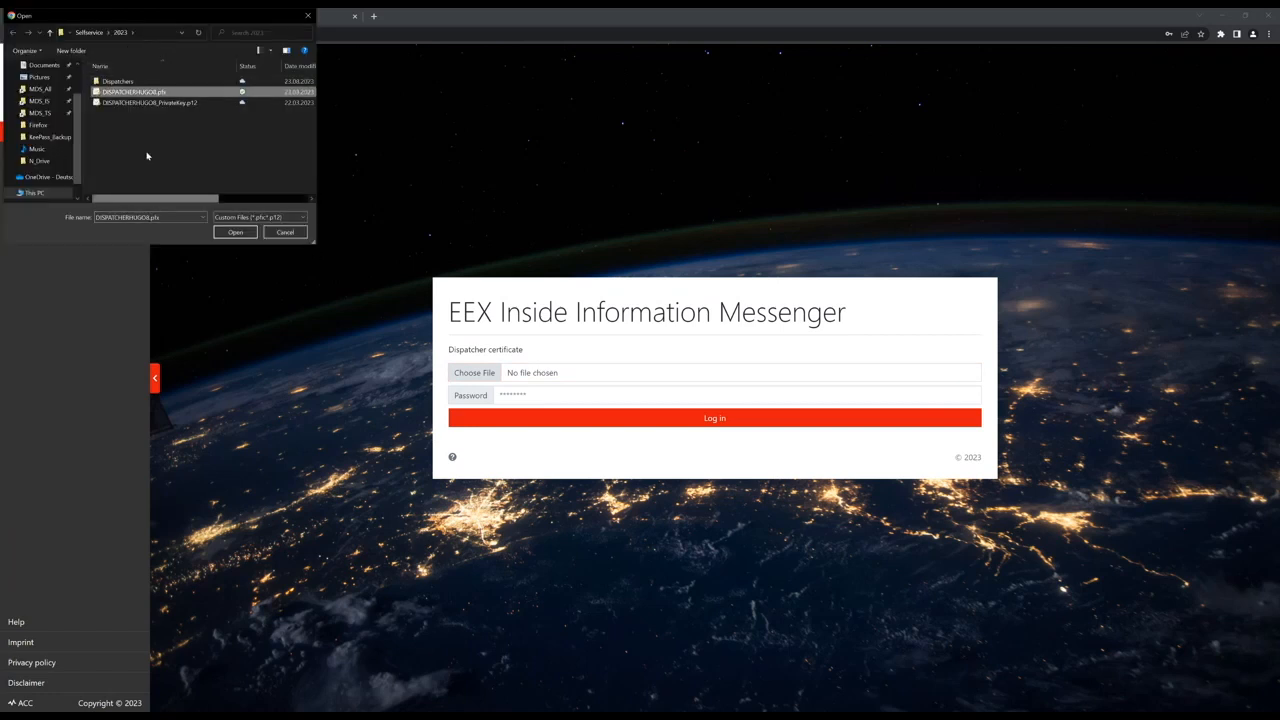
click(234, 232)
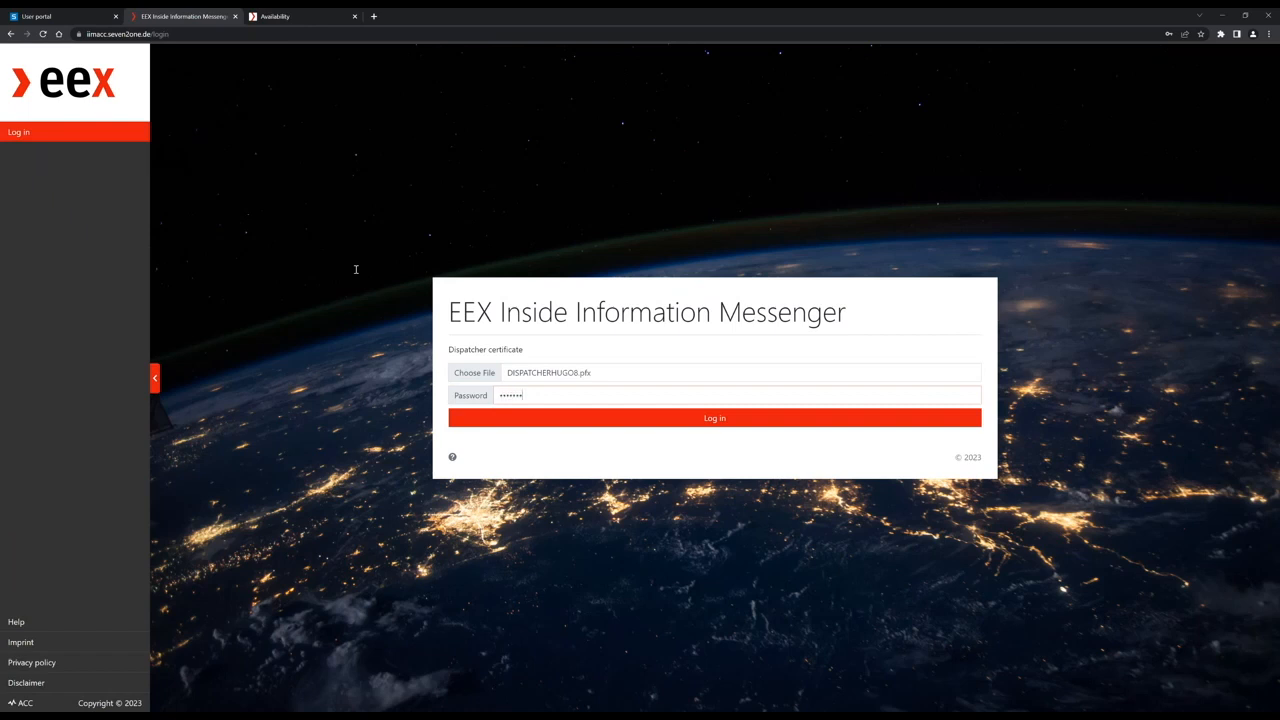
click(714, 418)
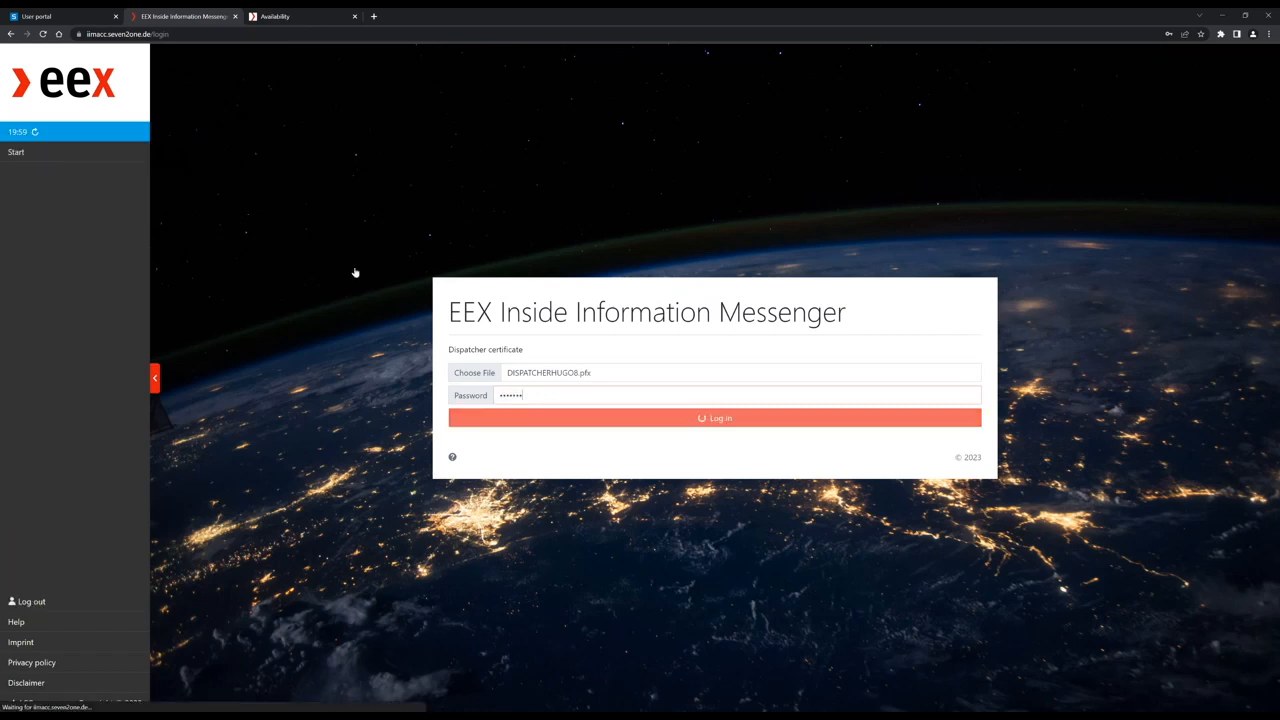
- Wait for login to finish and the welcome page of report types to appear
click(714, 418)
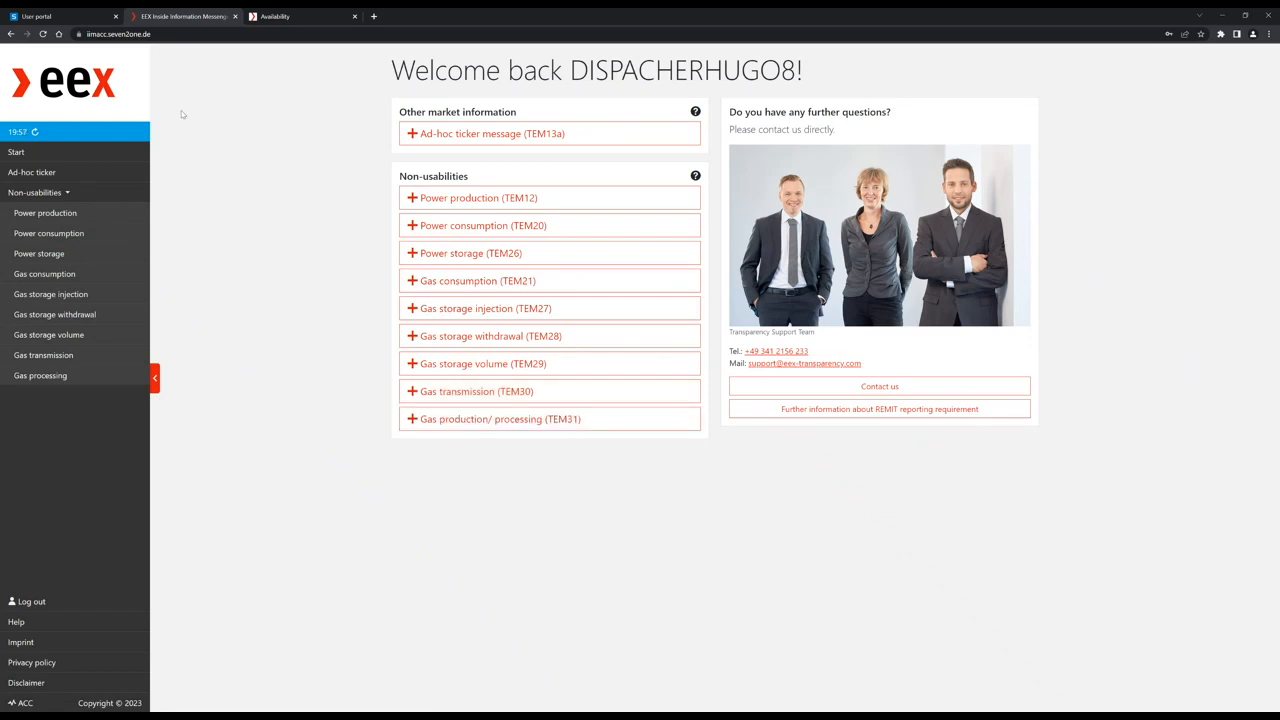
mouse_move(190, 124)
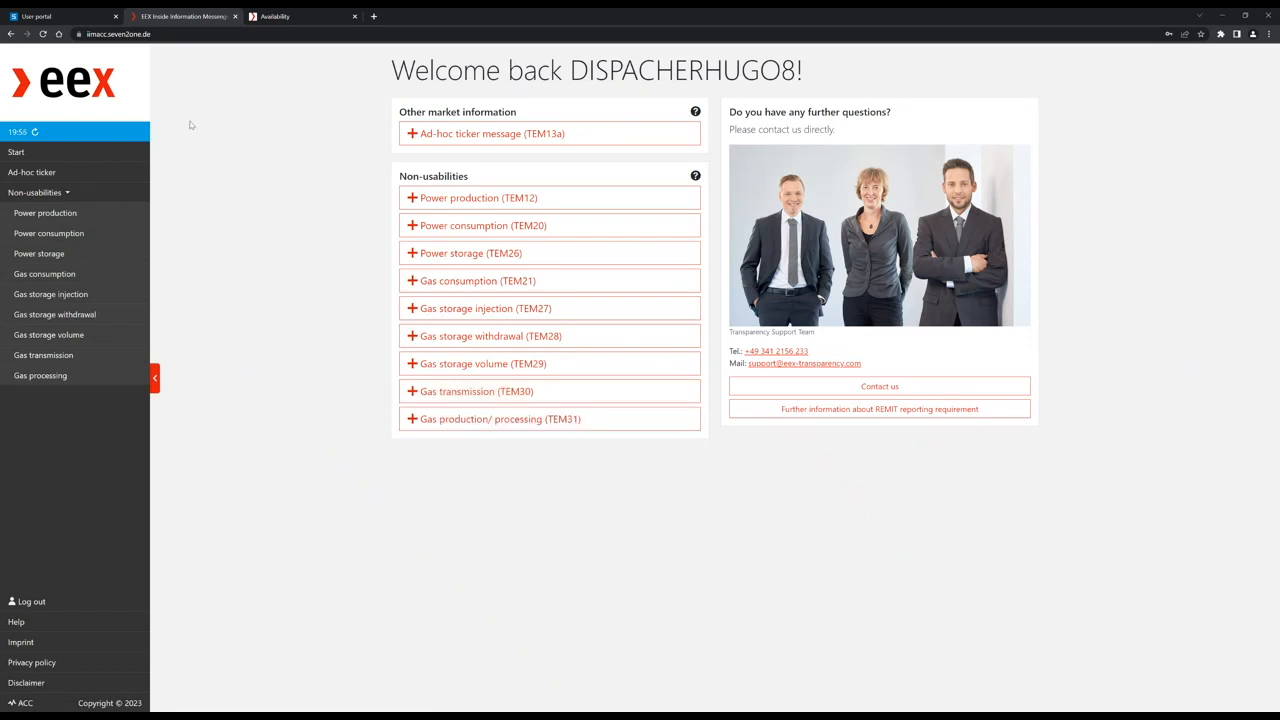
mouse_move(199, 119)
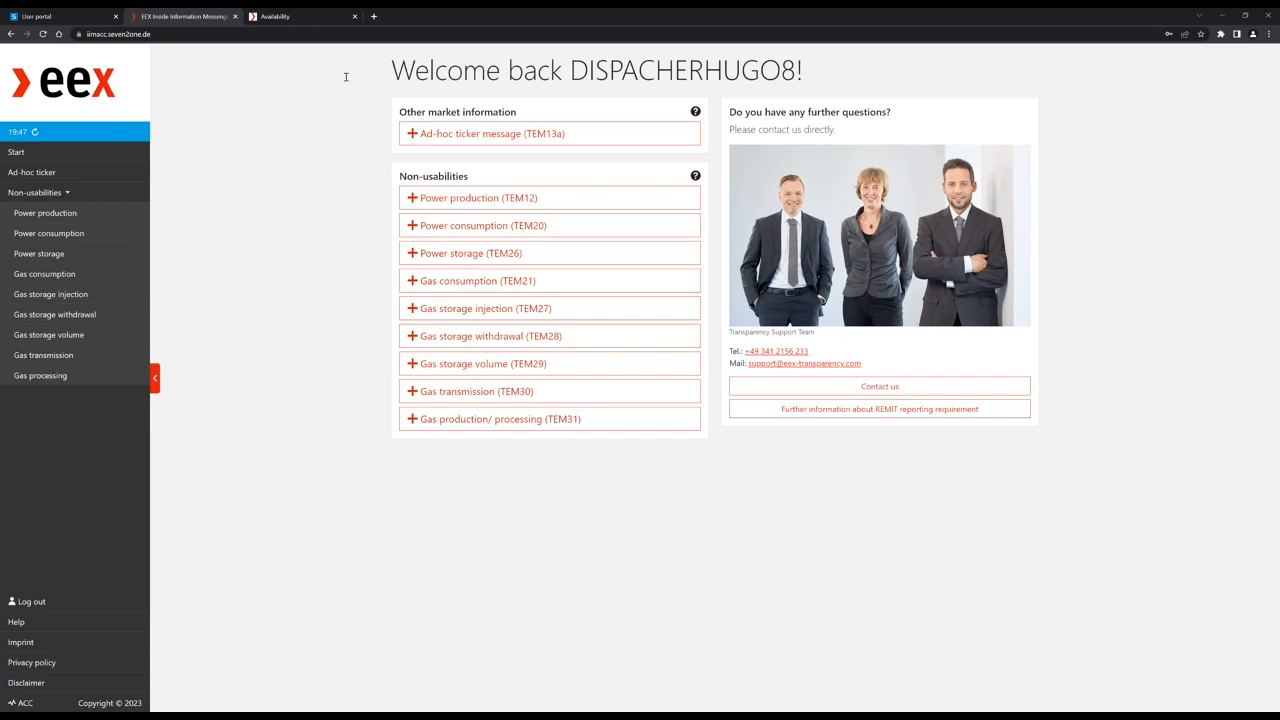
mouse_move(234, 127)
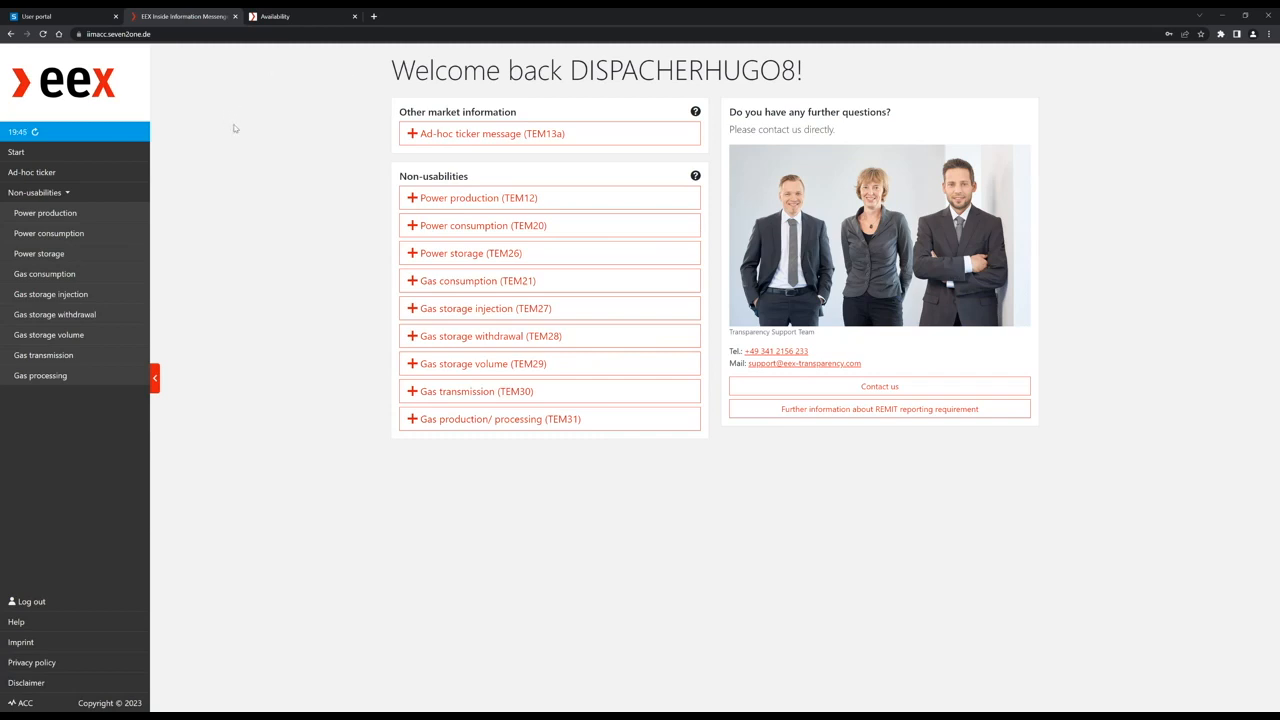
mouse_move(252, 153)
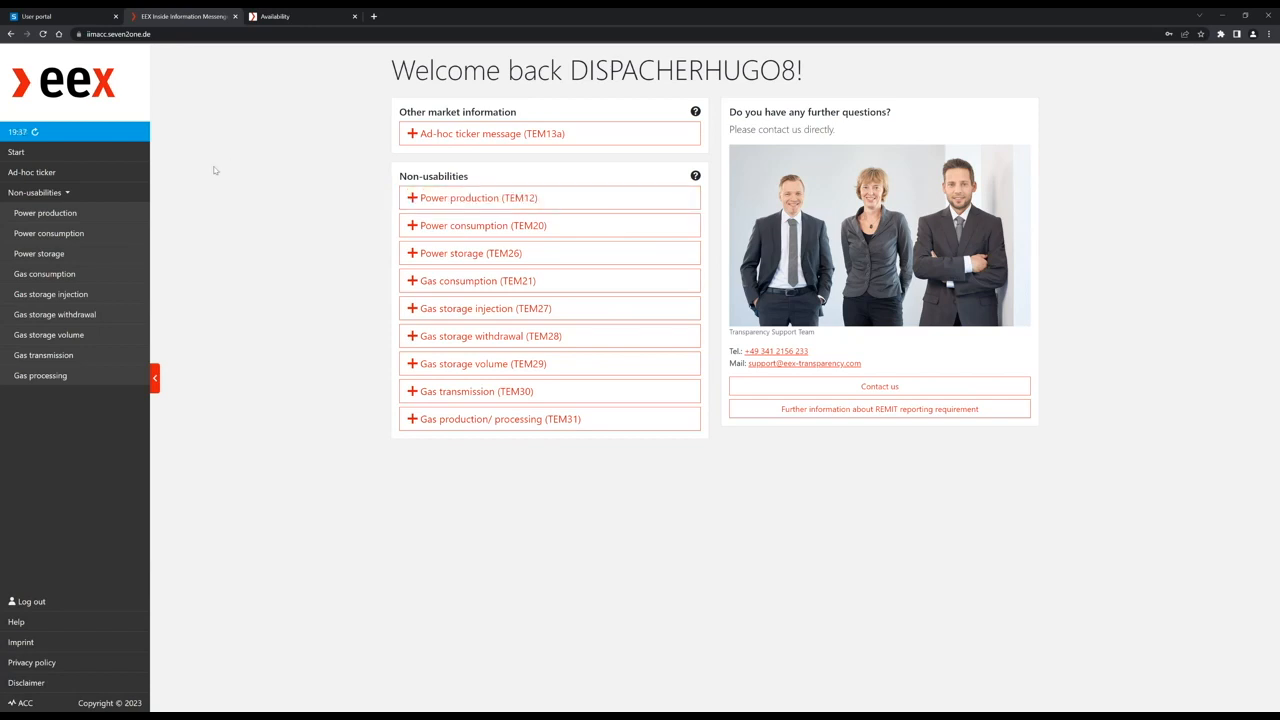
mouse_move(260, 195)
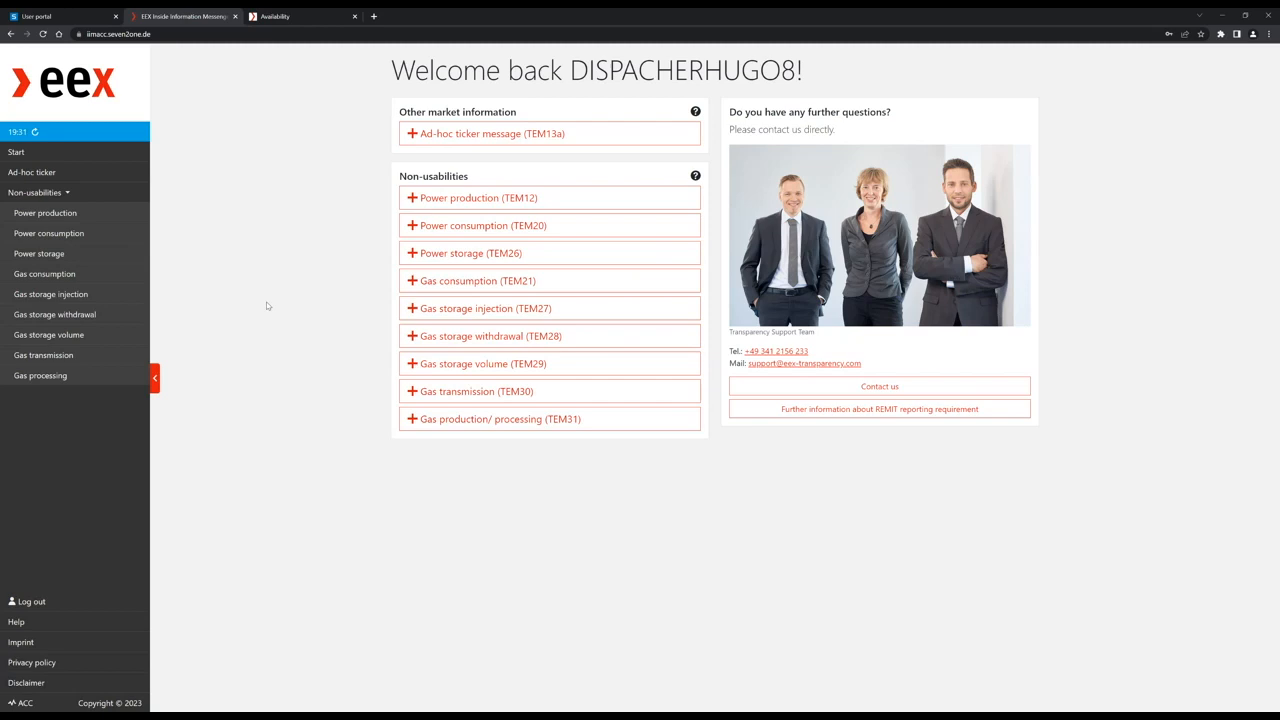
mouse_move(252, 298)
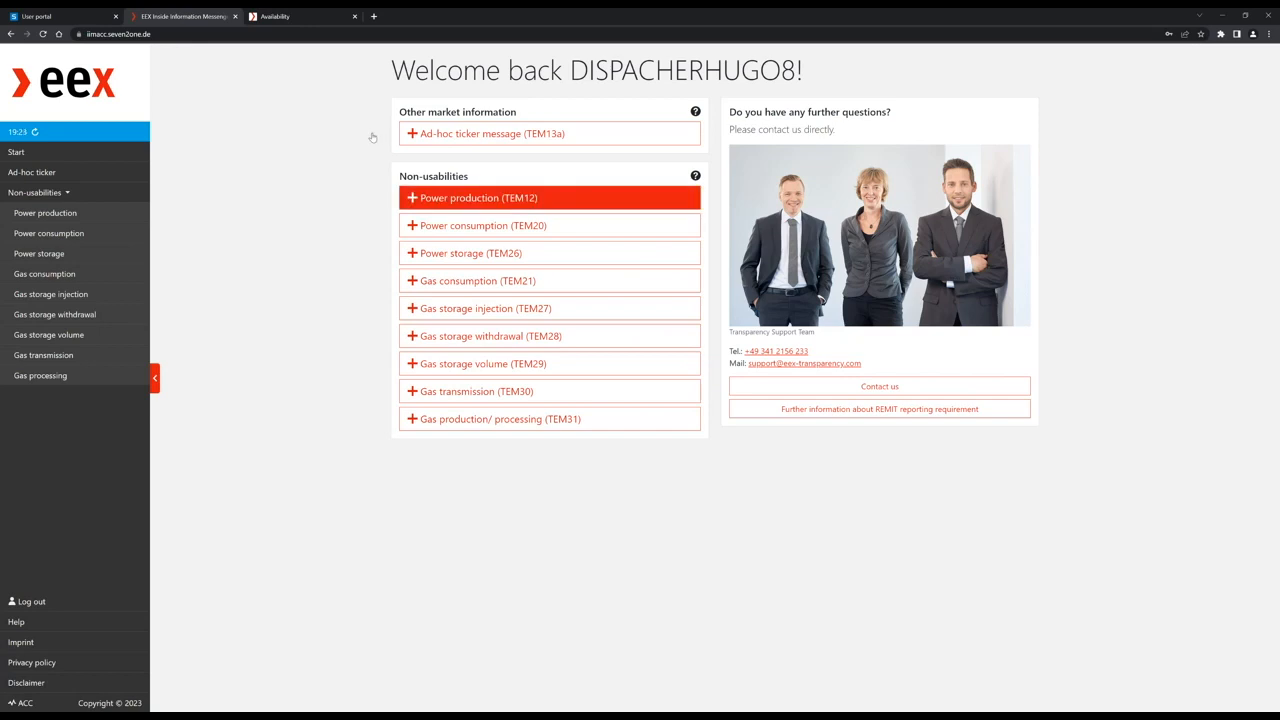
click(477, 197)
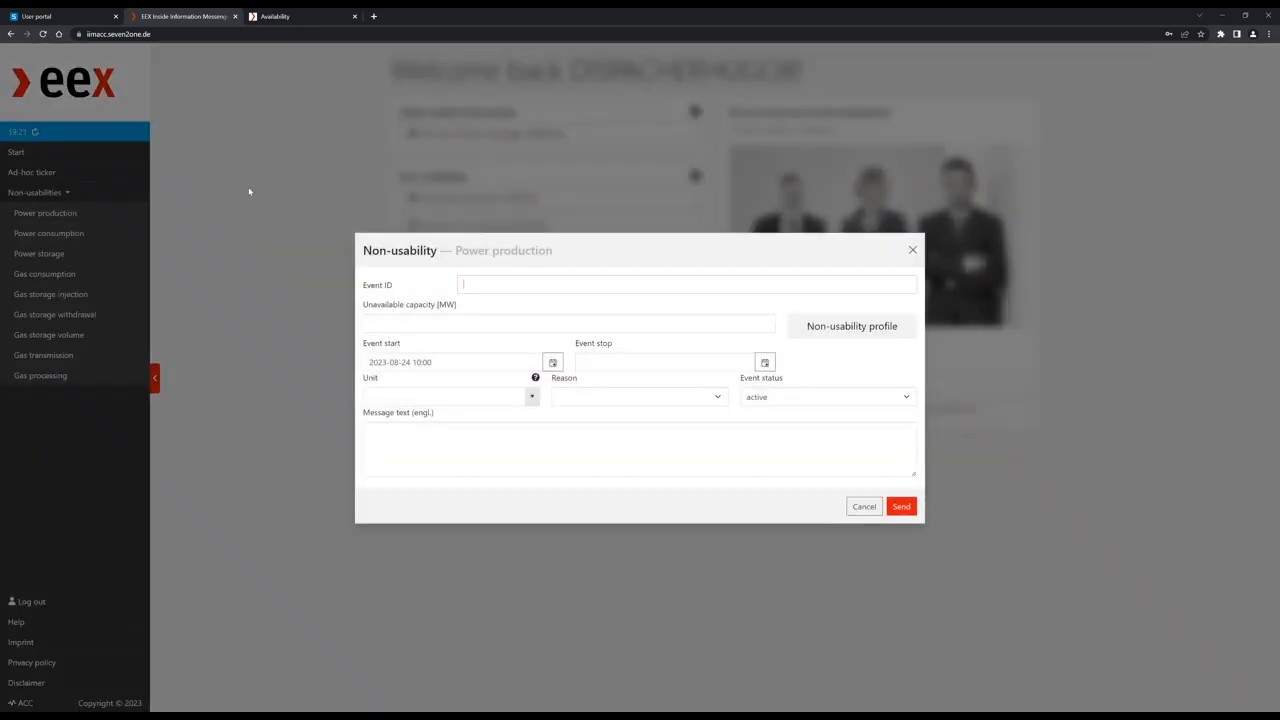
text(UMM001)
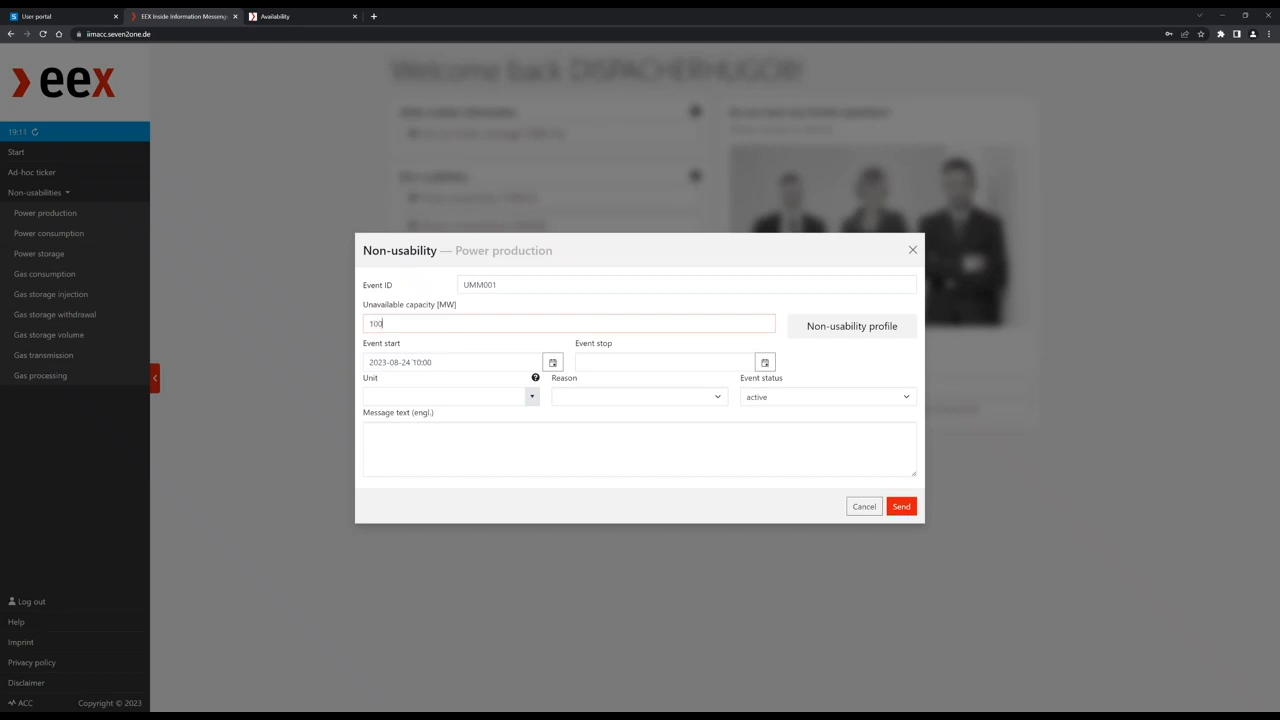
click(552, 362)
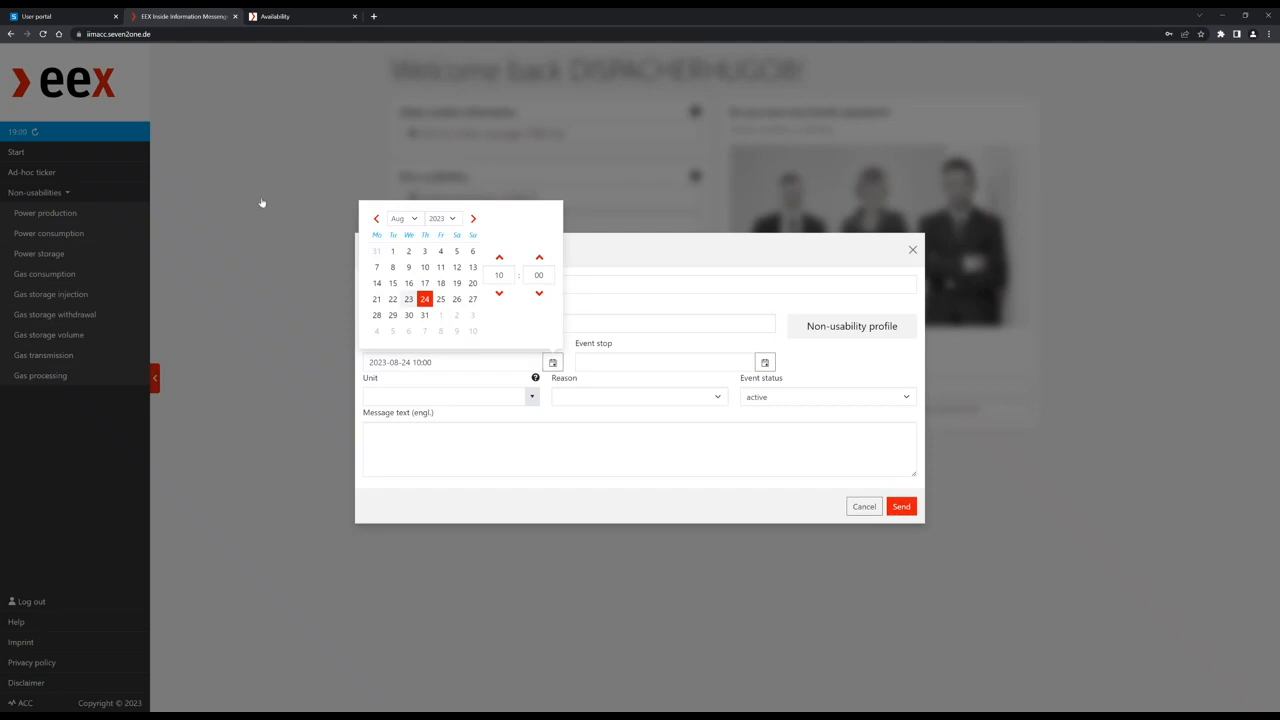
mouse_move(255, 218)
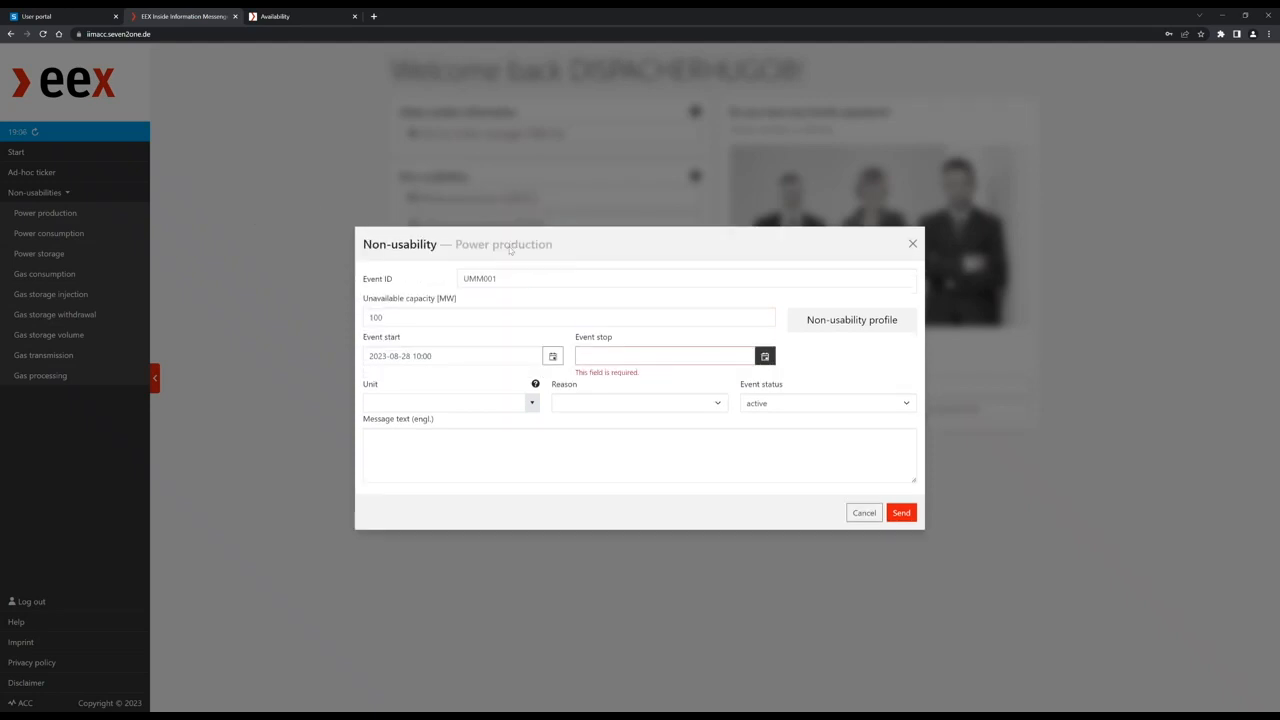
click(665, 356)
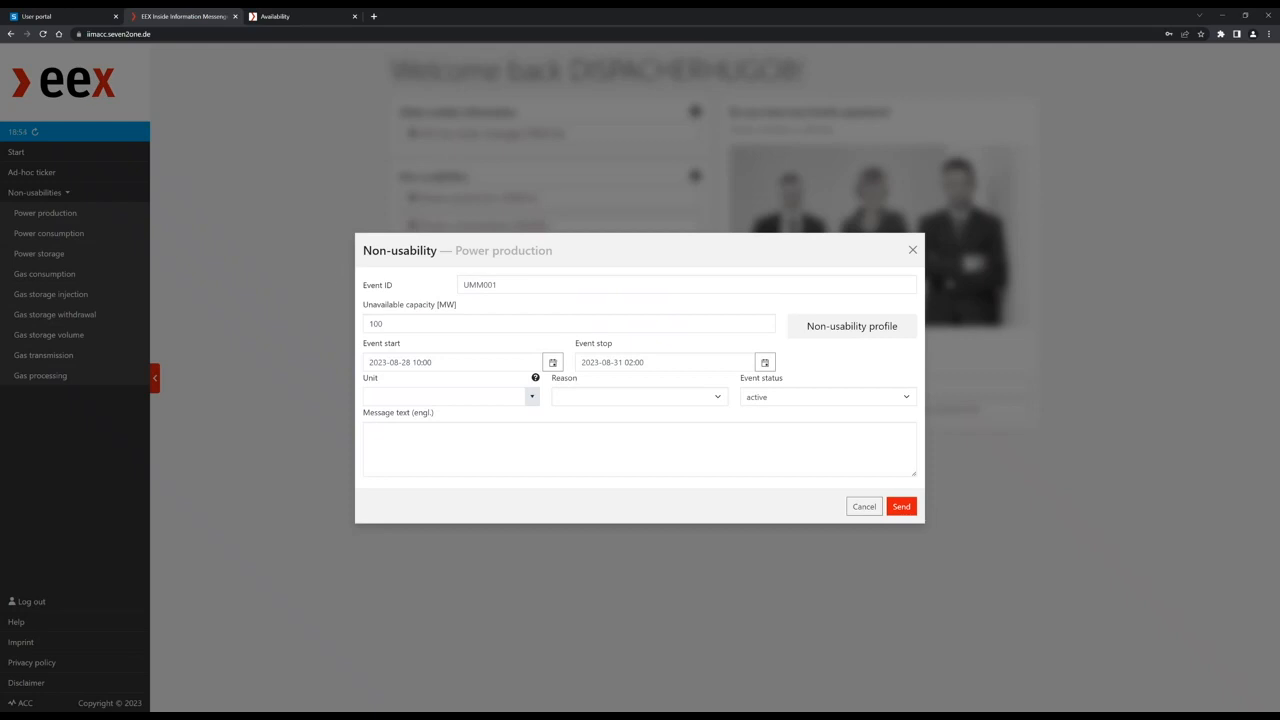
- Set the affected unit to wind-offshore1 and the reason to Maintenance
click(531, 396)
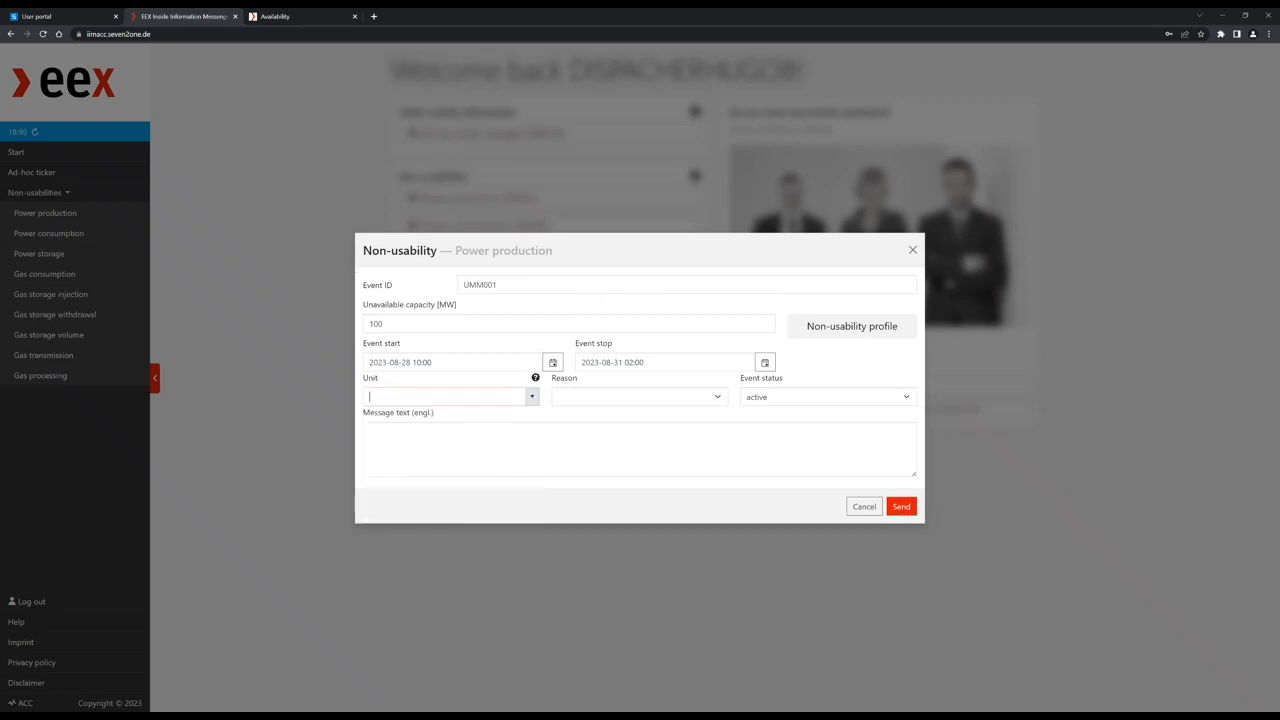
text(wind-)
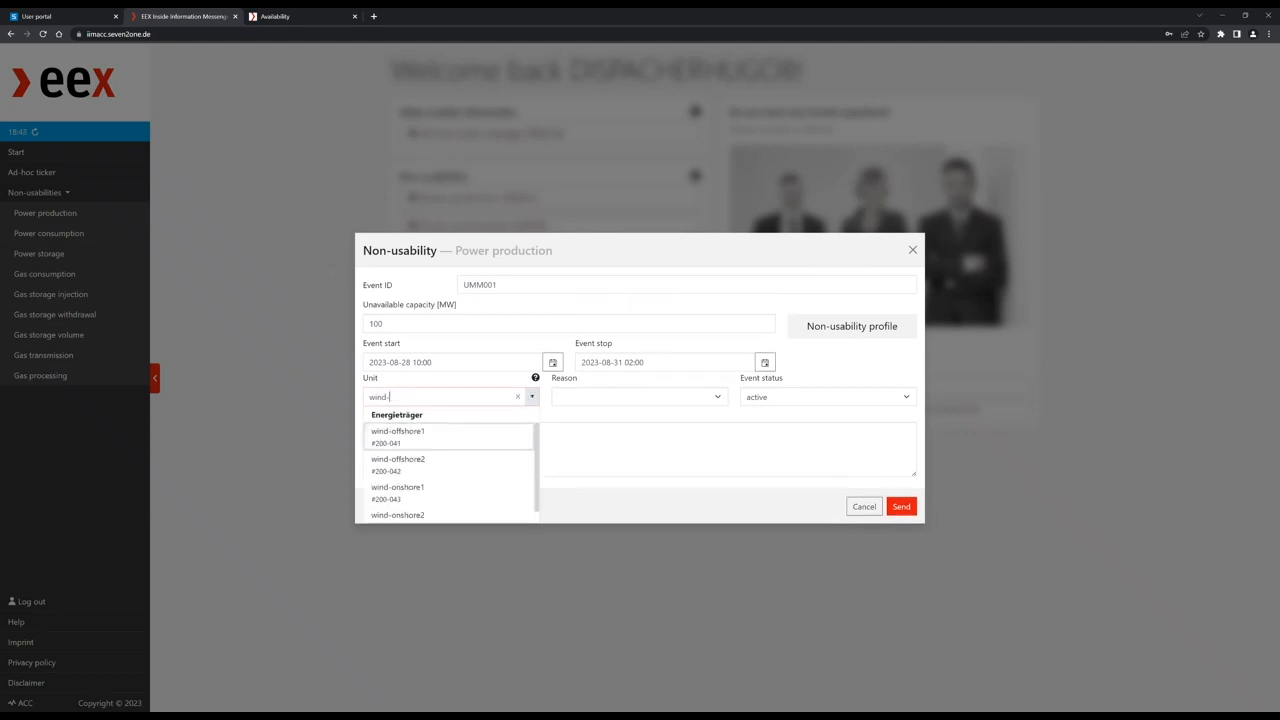
click(395, 436)
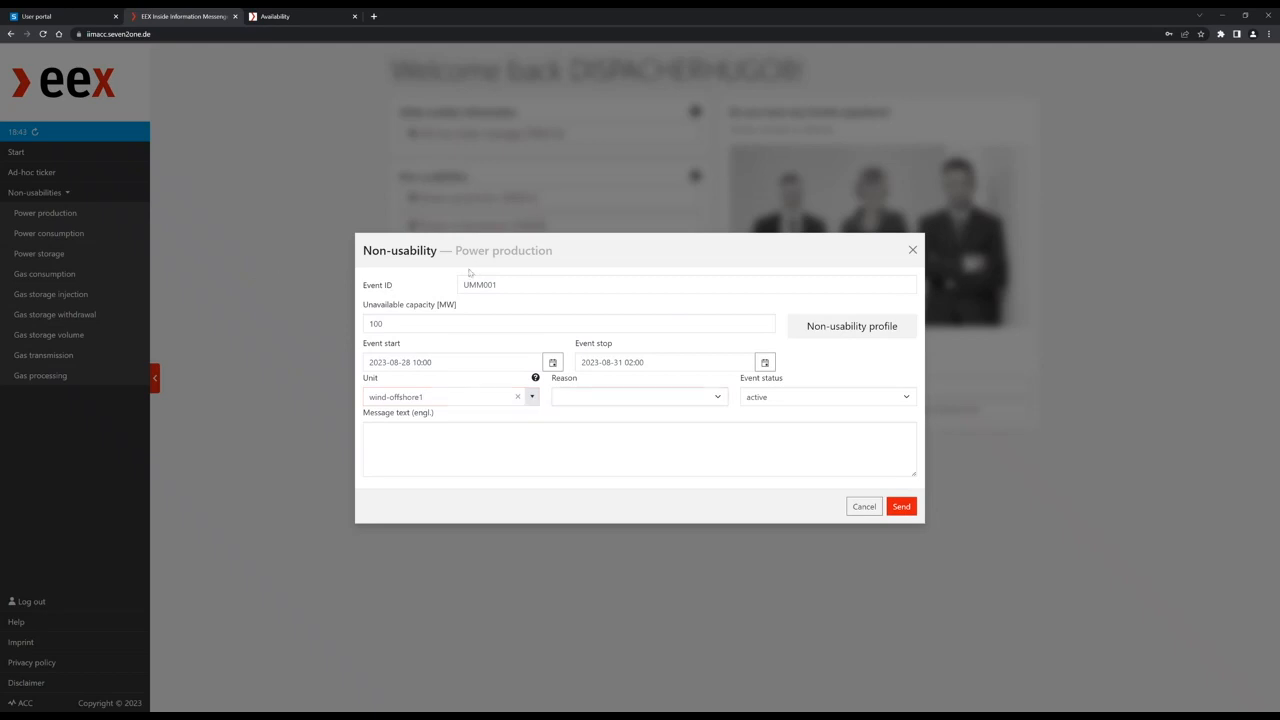
click(638, 397)
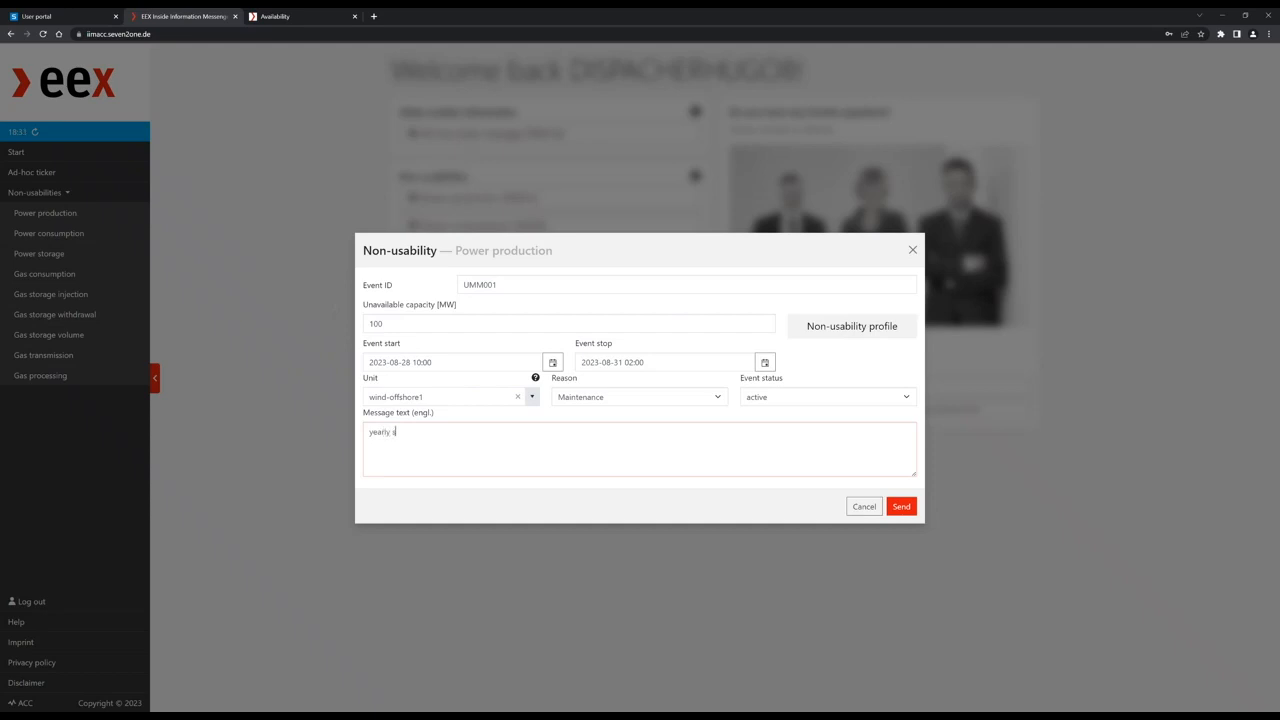
- Enter the message 'yearly scheduled maintenance window' and send the report
text(scheduled)
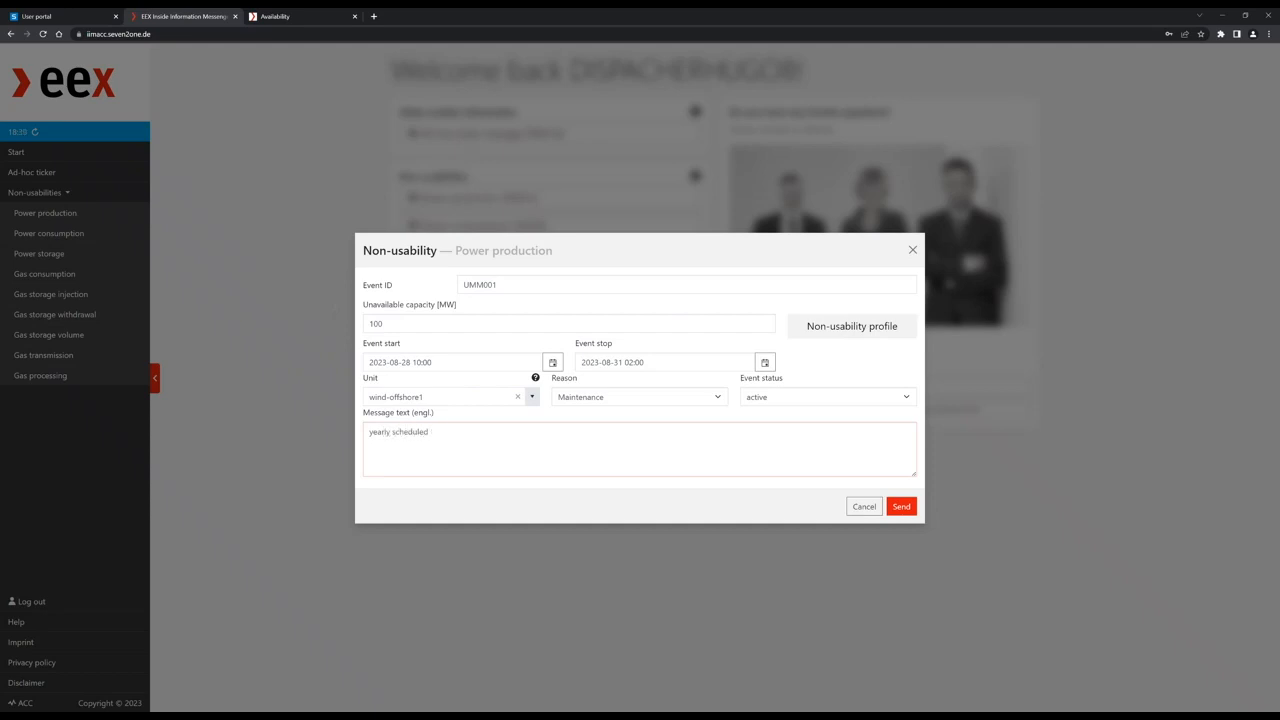
text(maintenance window)
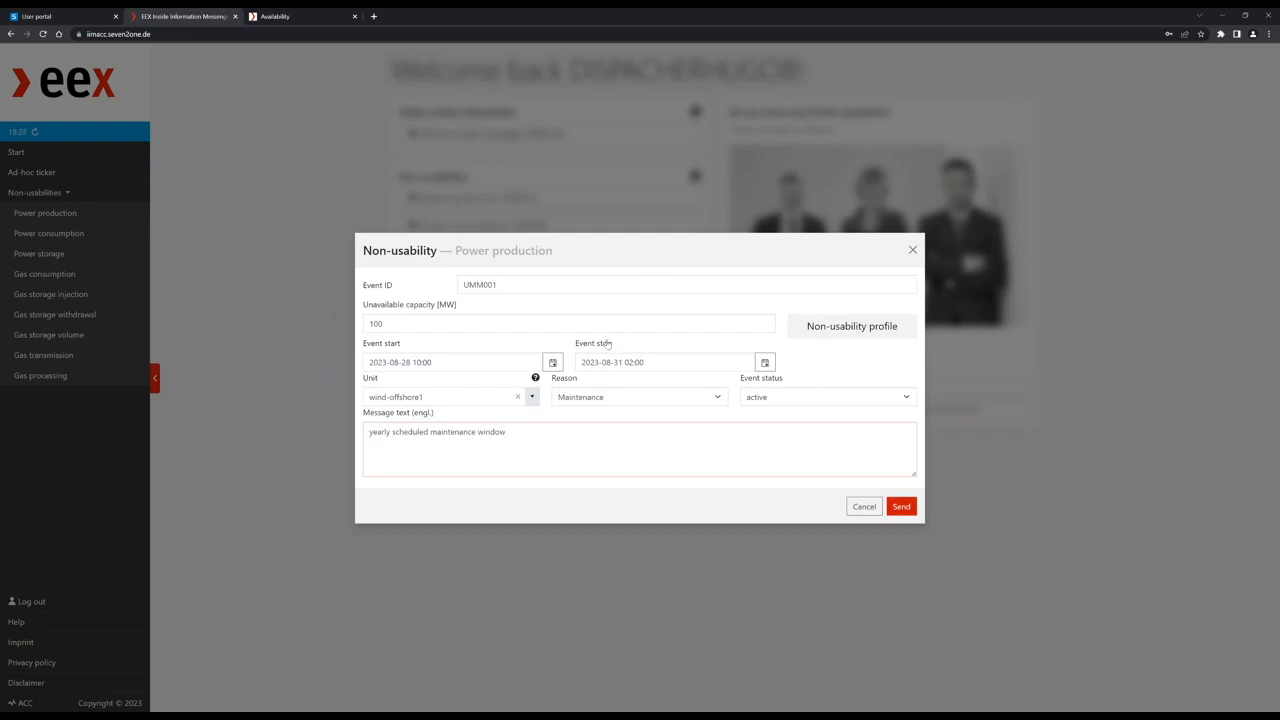
click(900, 506)
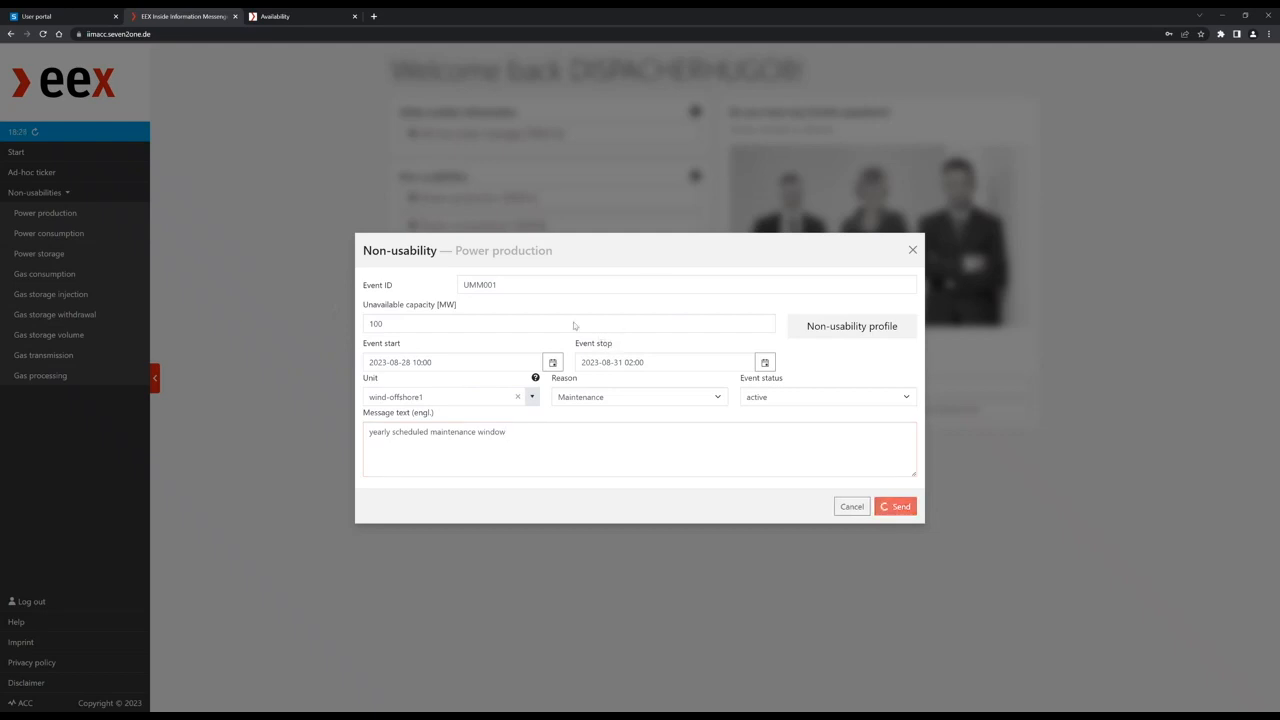
- Confirm the green 'Message sent' success notice on the welcome page
click(895, 506)
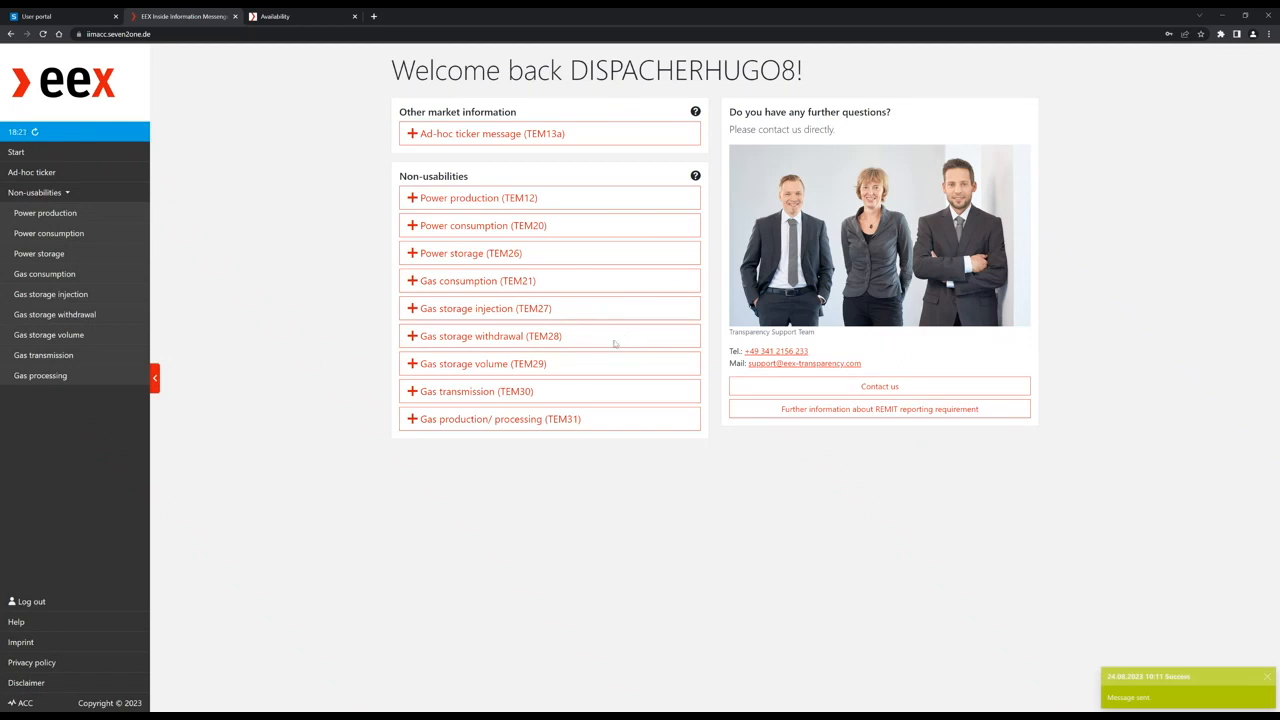
mouse_move(629, 436)
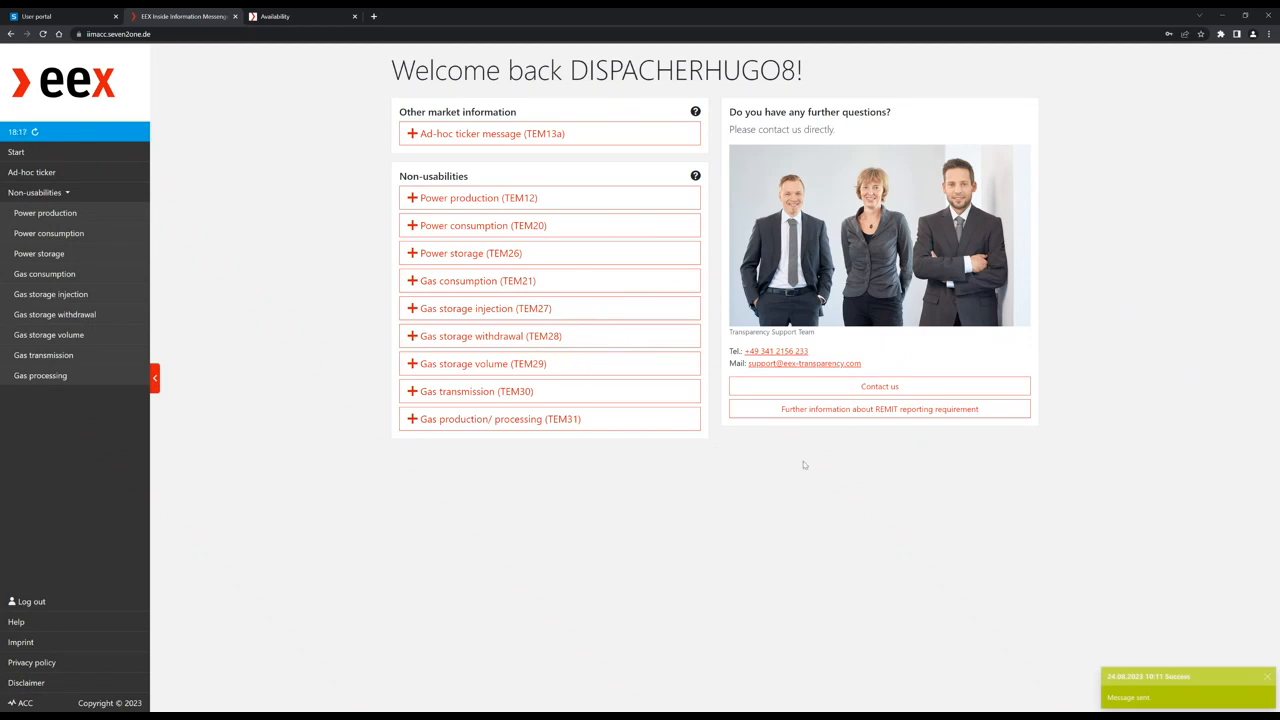
mouse_move(801, 460)
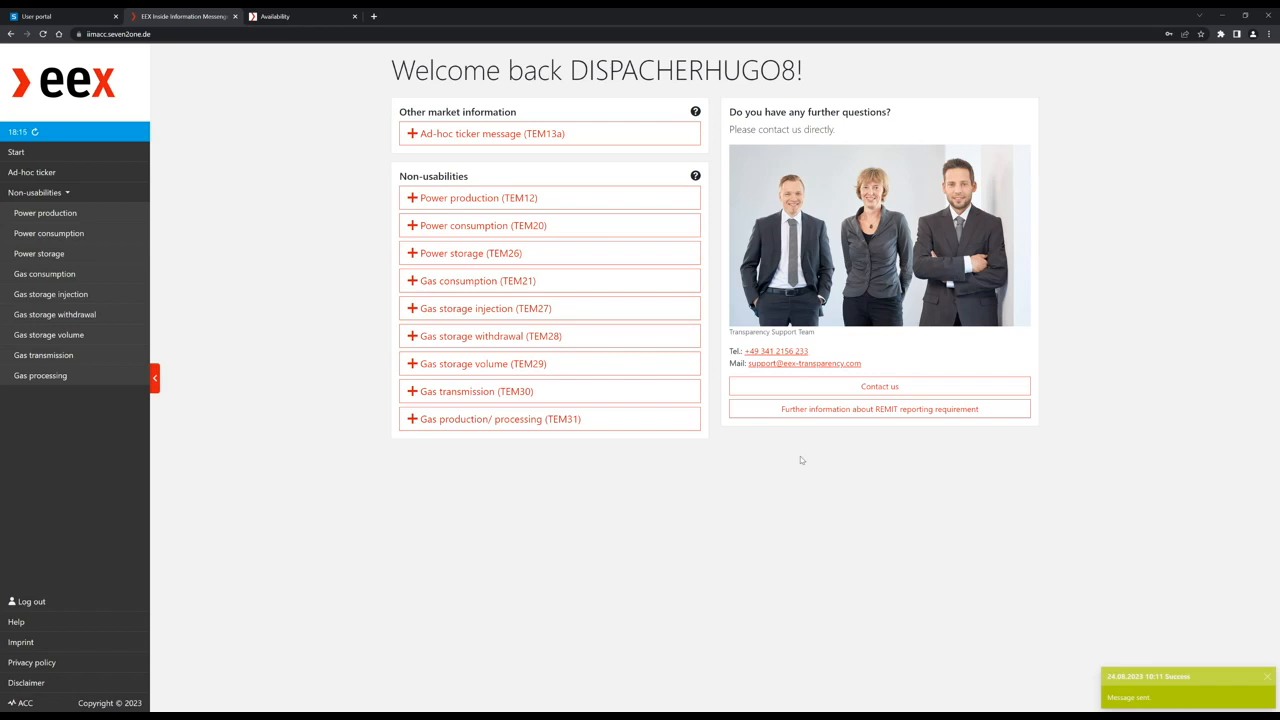
mouse_move(177, 382)
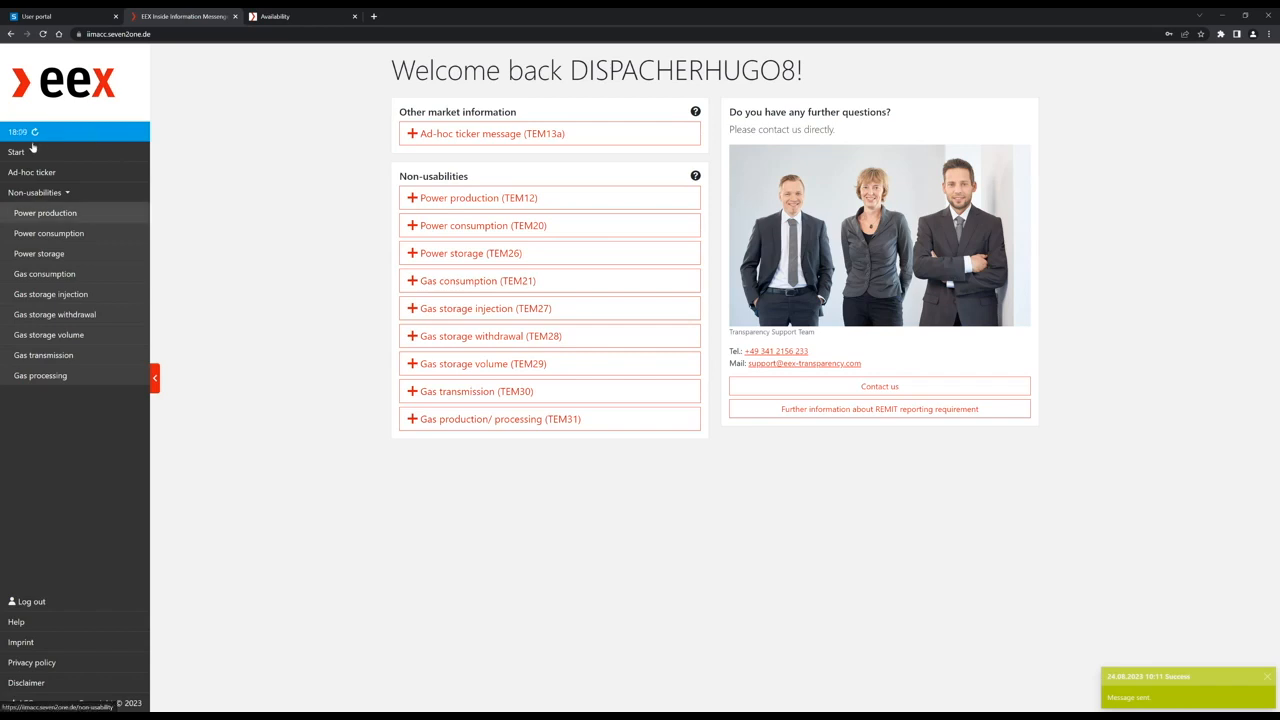
- Show the power production non-usabilities list with UMM001 at the top
click(44, 212)
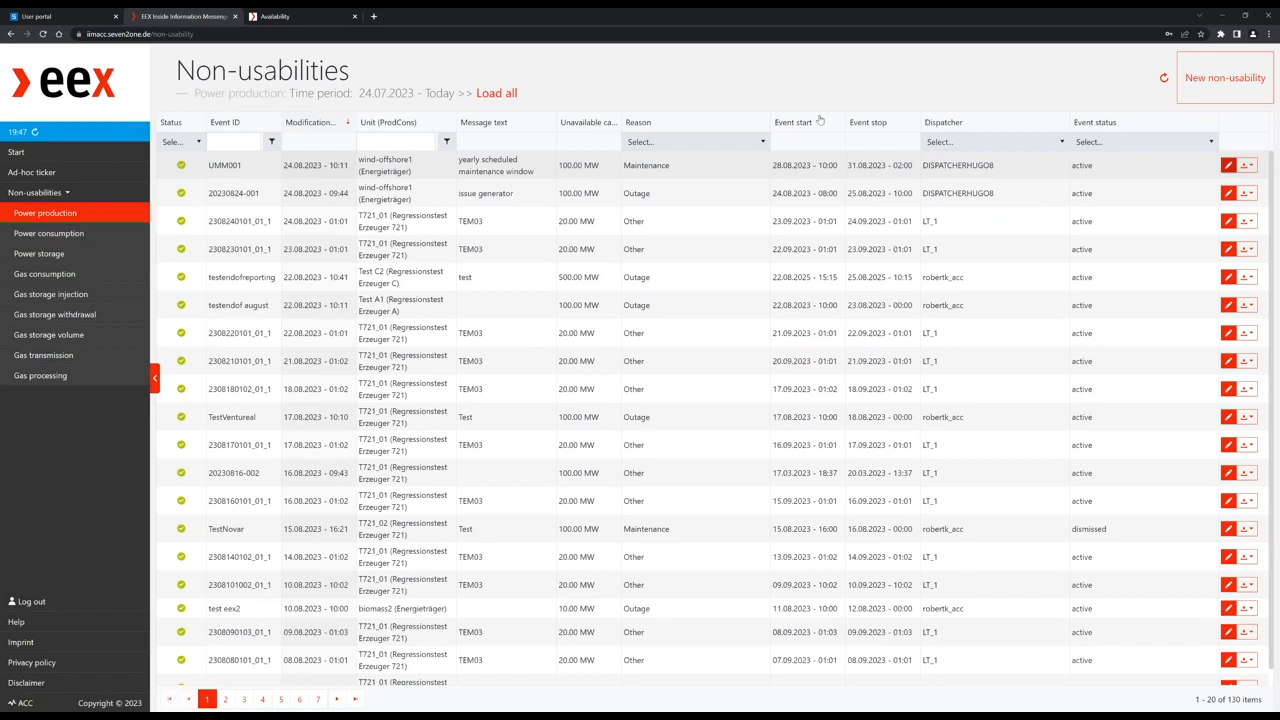
click(1225, 165)
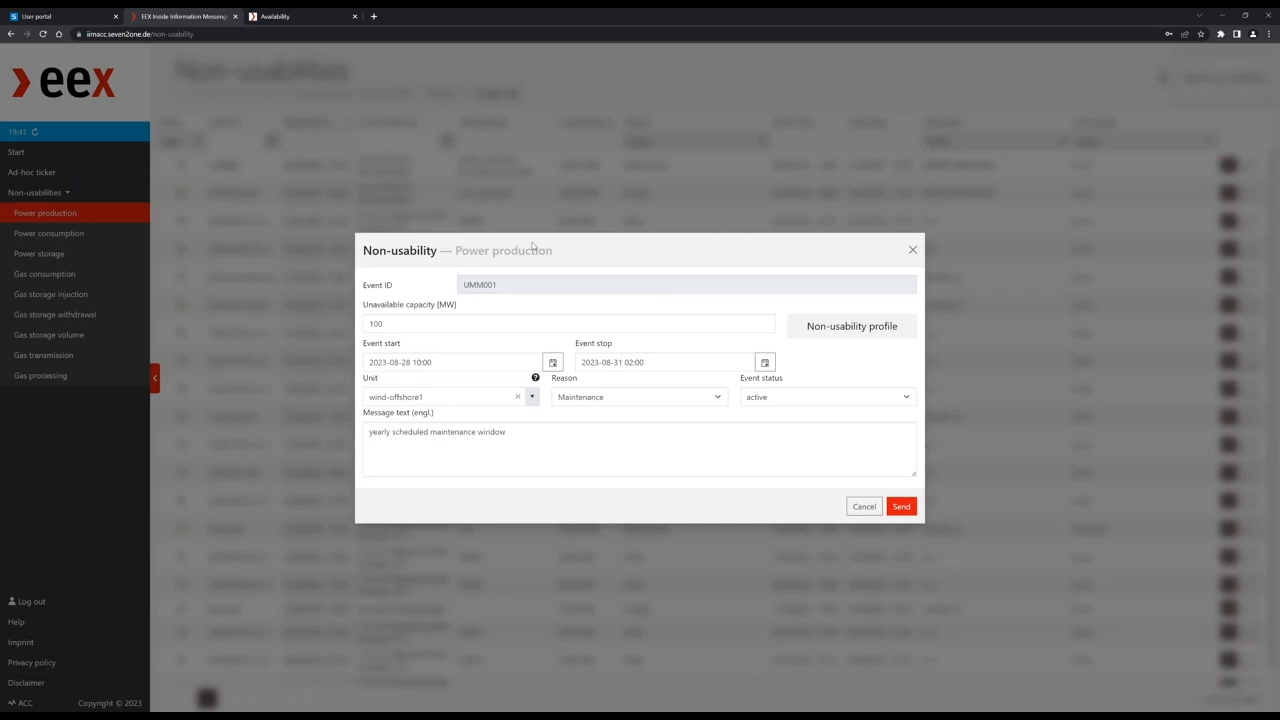
mouse_move(267, 281)
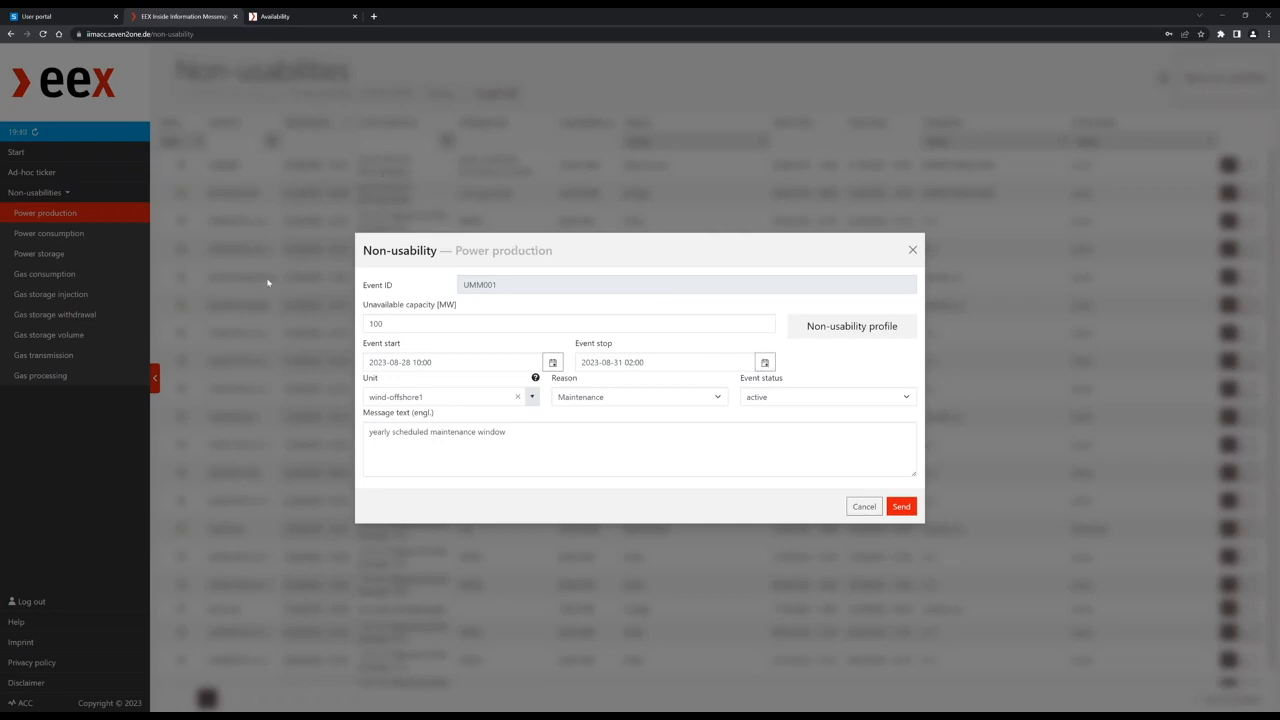
click(764, 362)
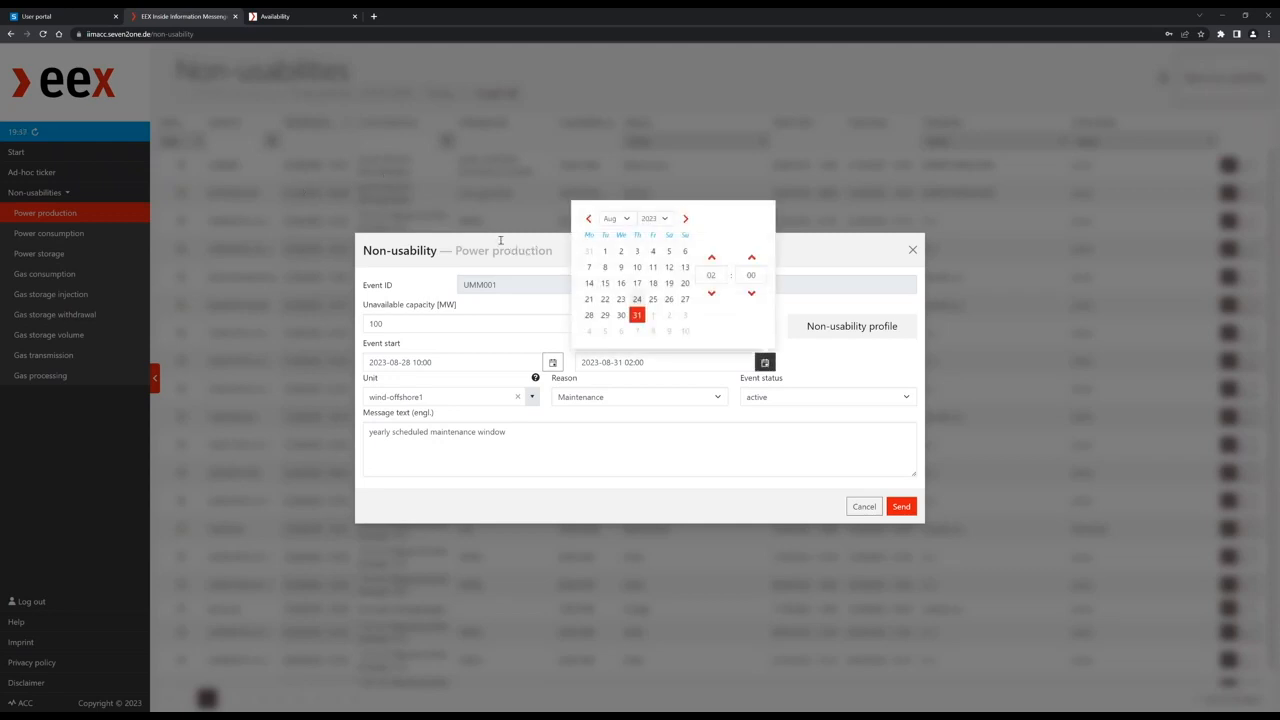
click(711, 257)
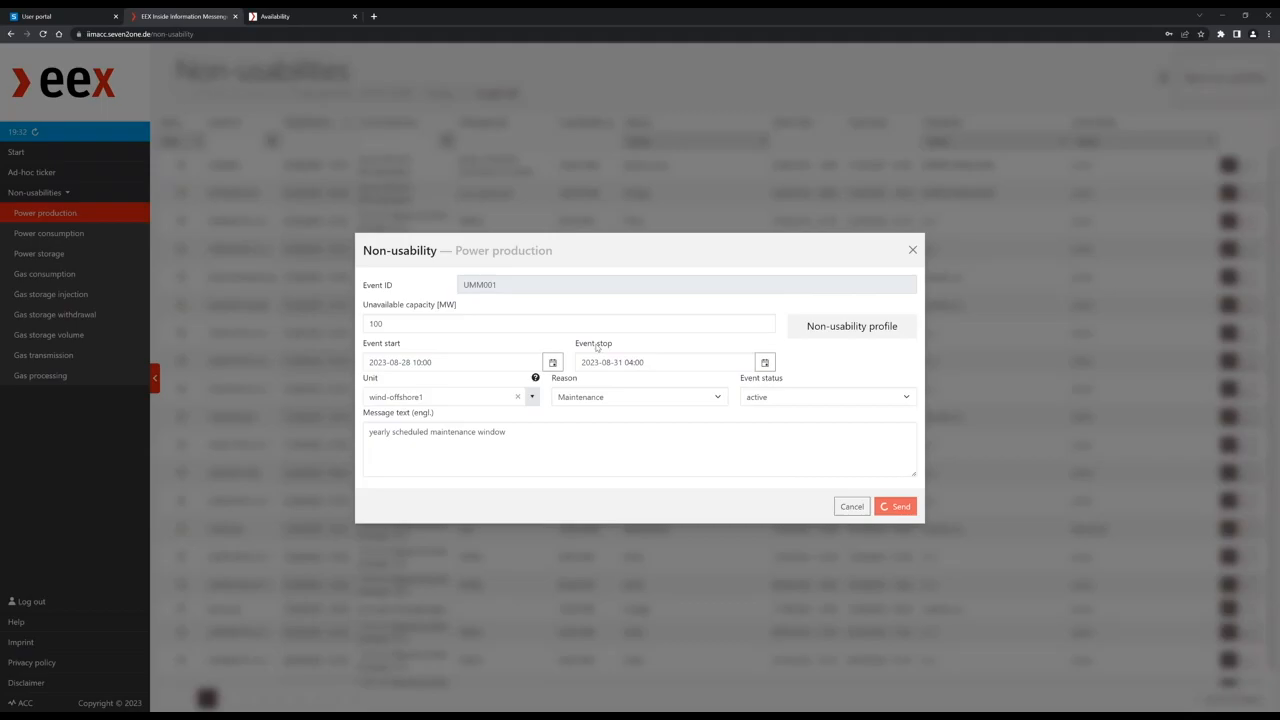
click(895, 506)
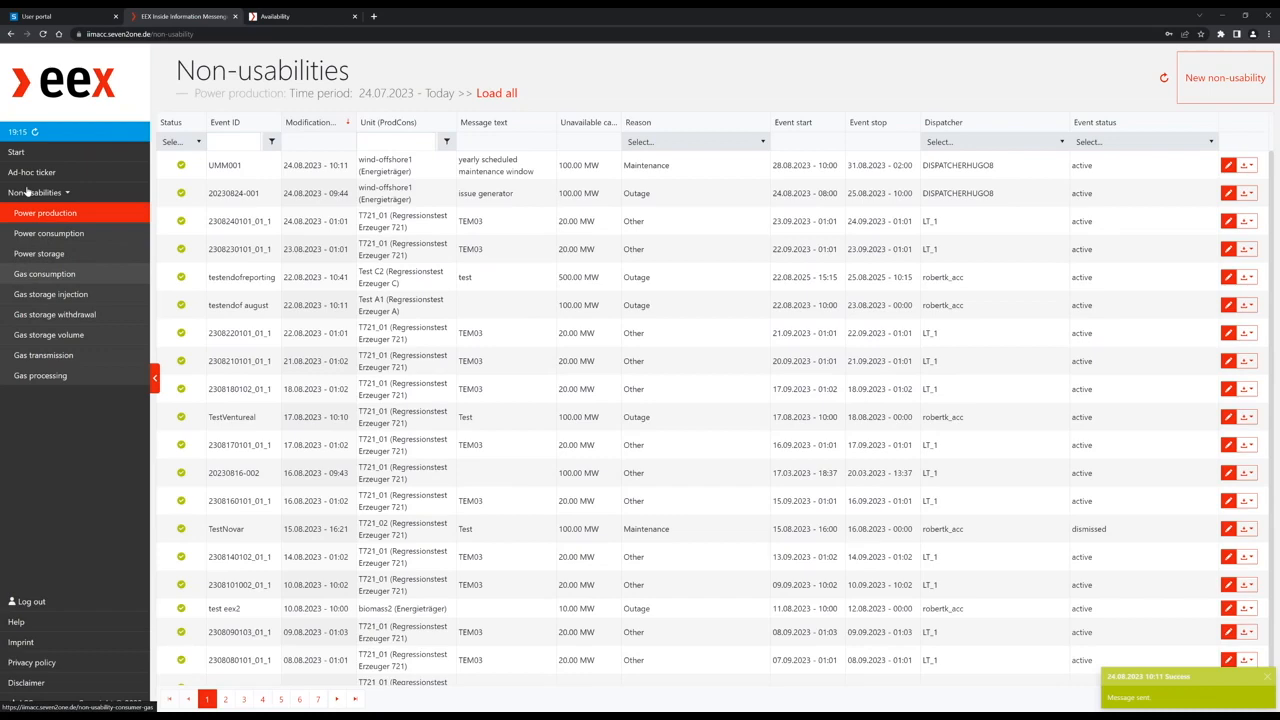
mouse_move(36, 237)
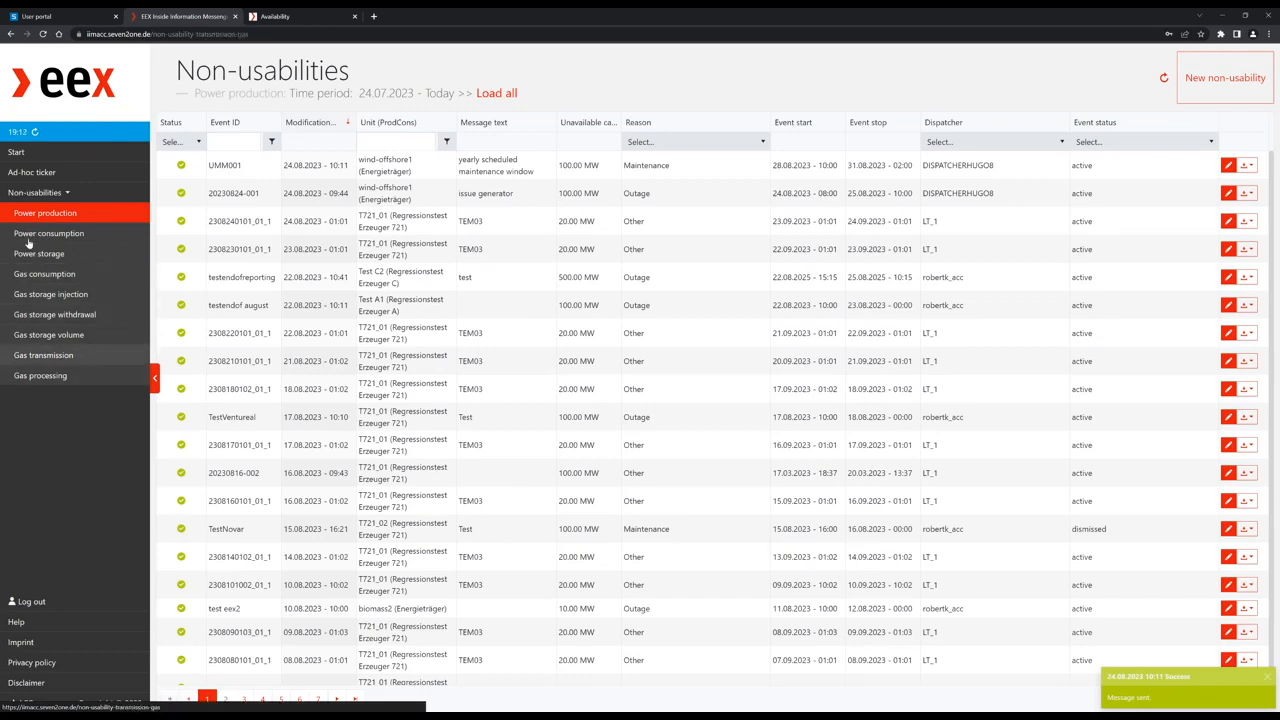
- Load all 38 gas transmission non-usabilities, check download options, then return to Start
click(43, 355)
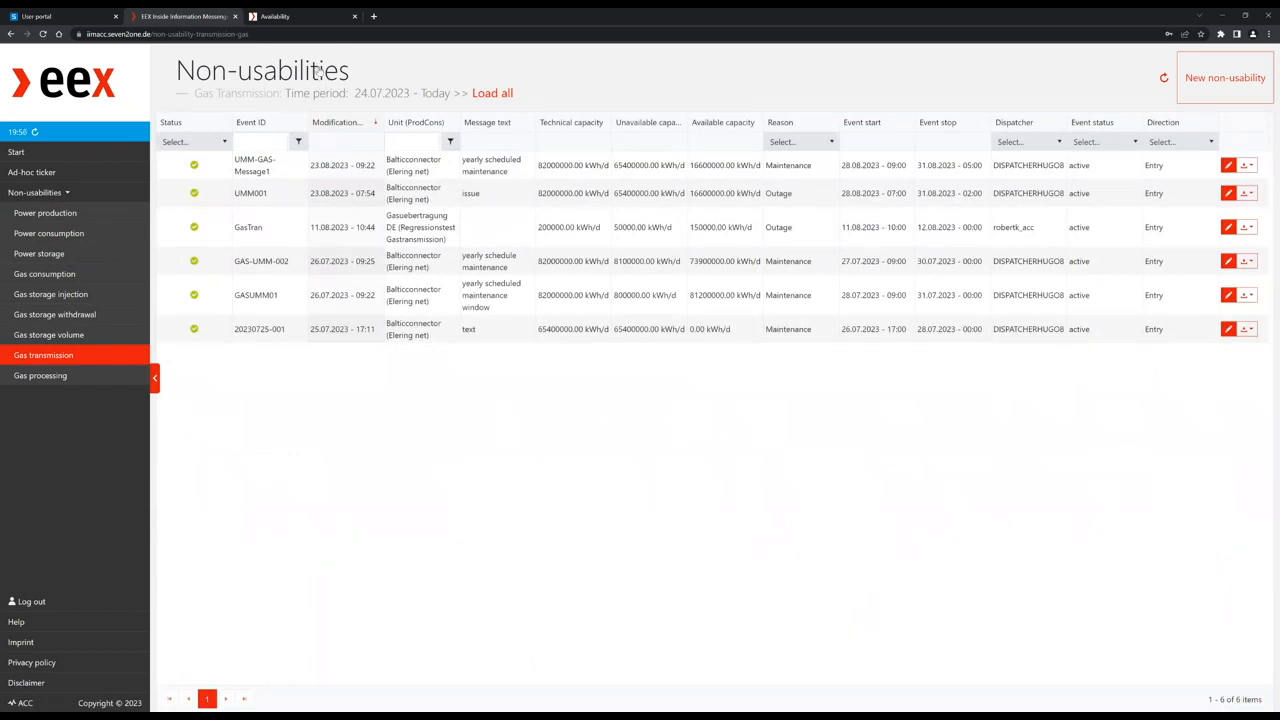
click(492, 92)
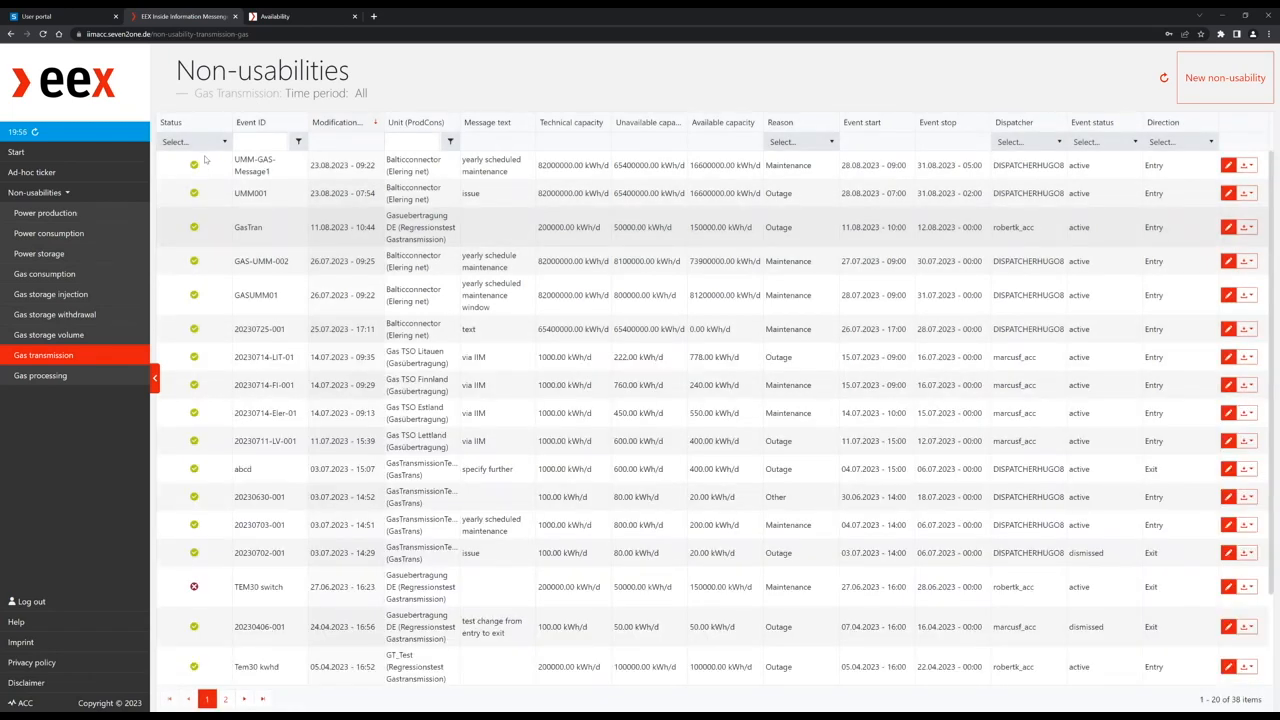
click(1245, 165)
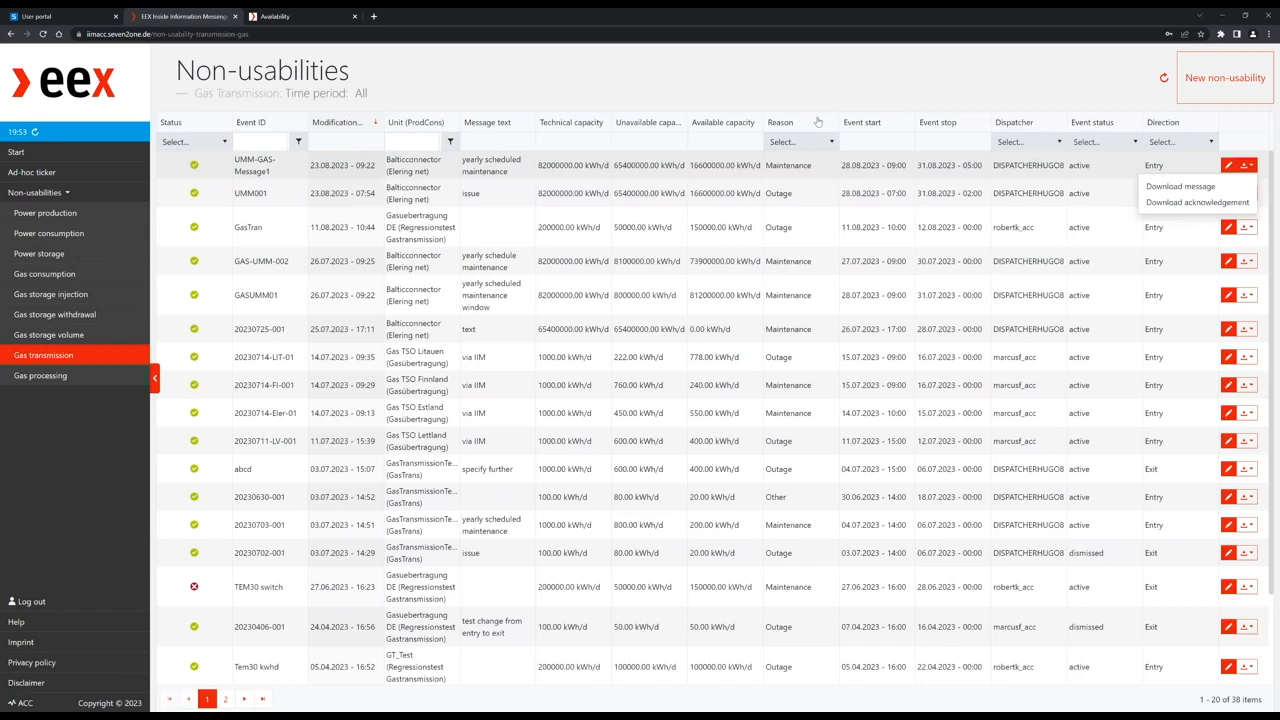
mouse_move(814, 140)
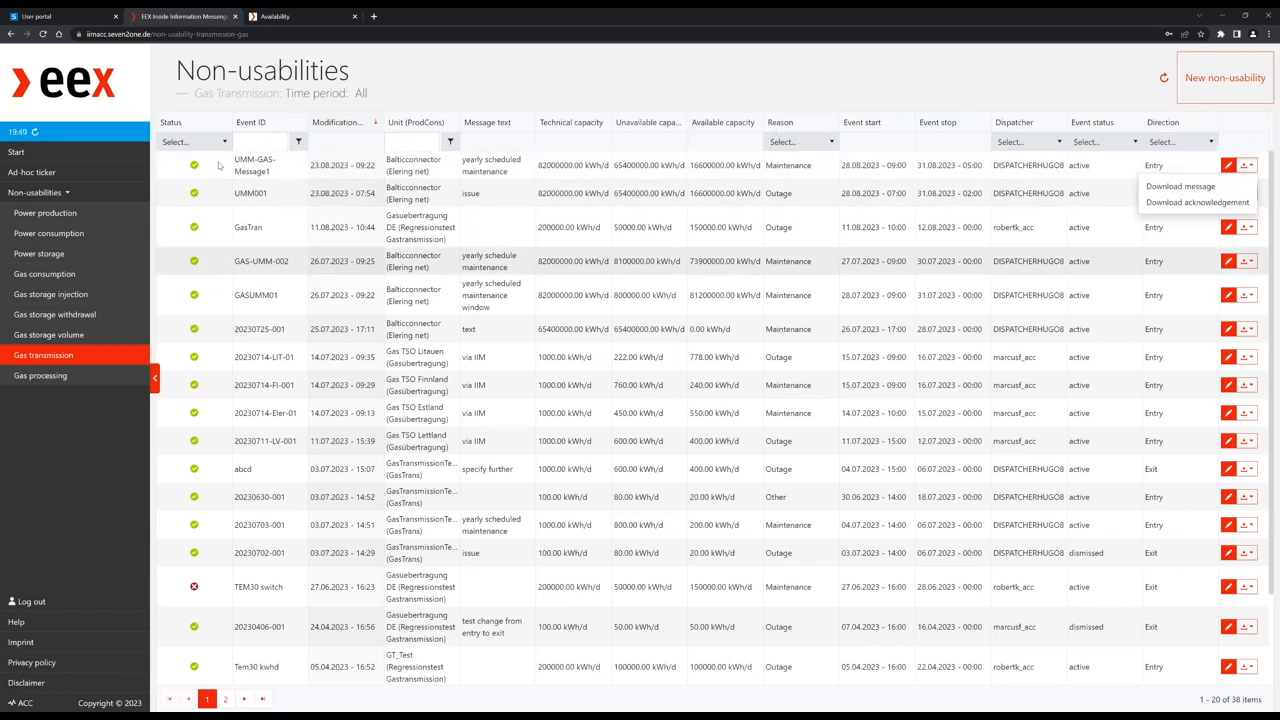
click(15, 152)
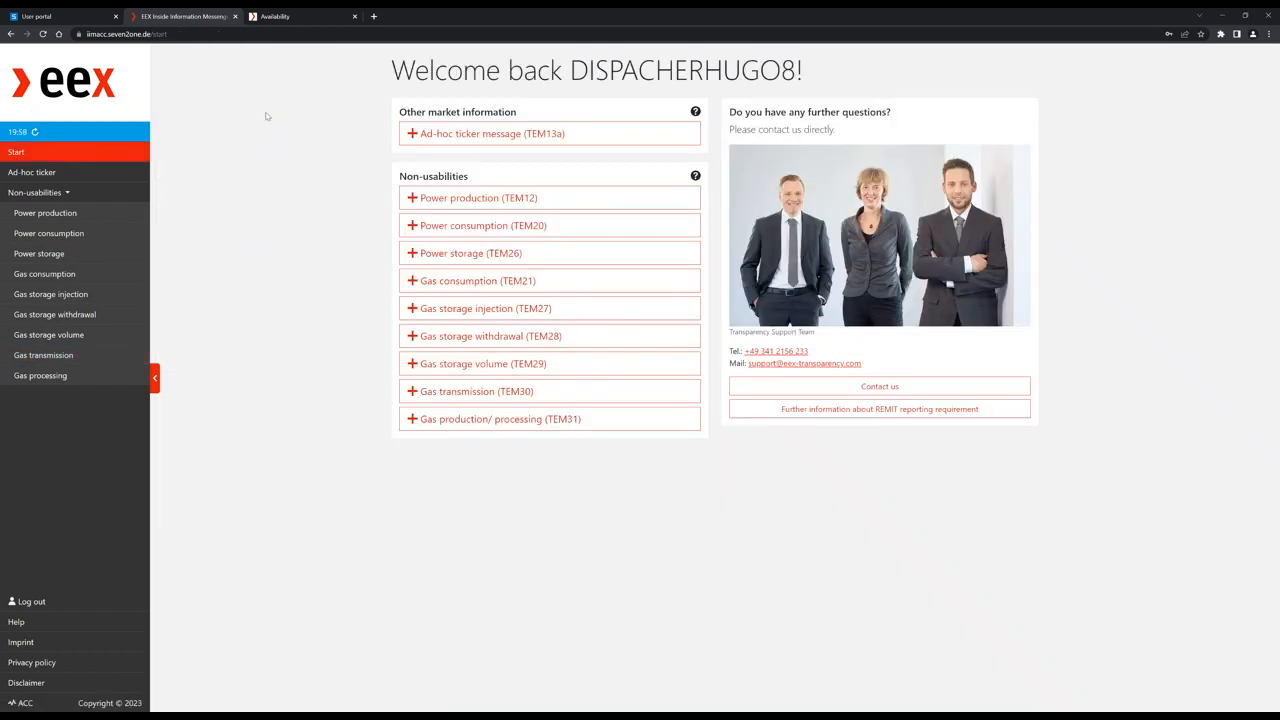
mouse_move(382, 306)
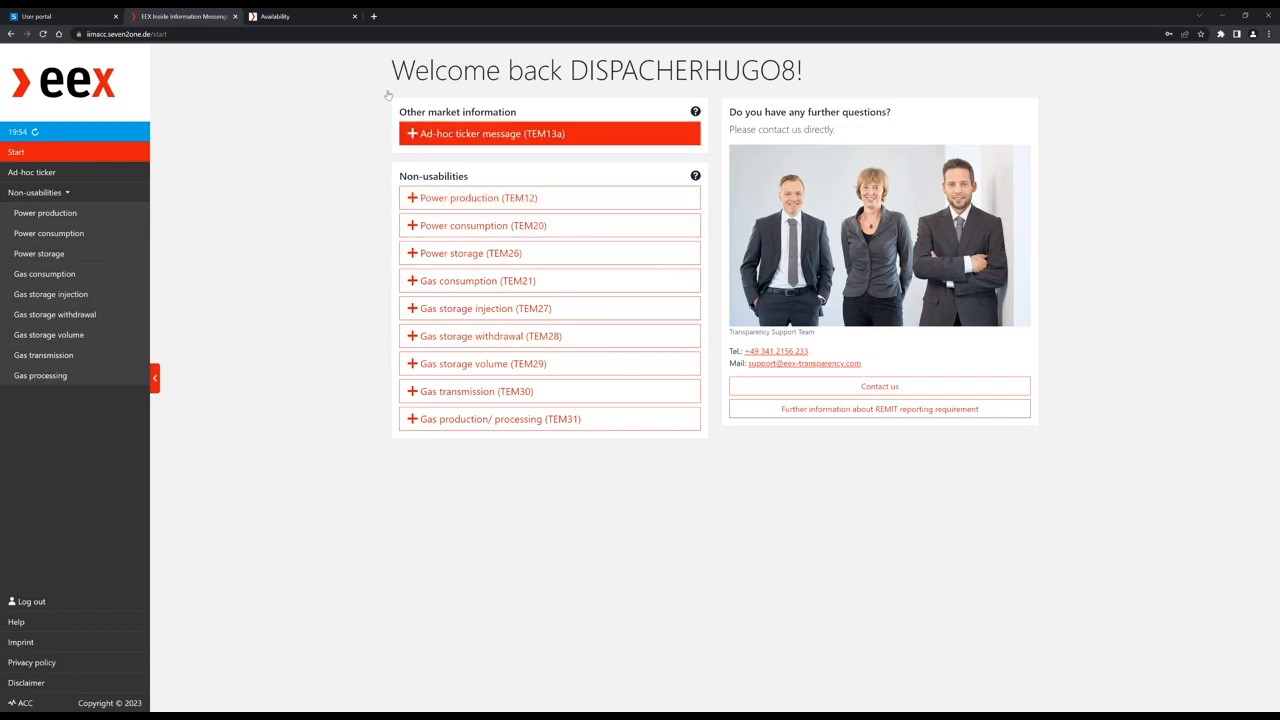
- Send ad-hoc ticker message OTHER001 with text 'other market message'
click(550, 133)
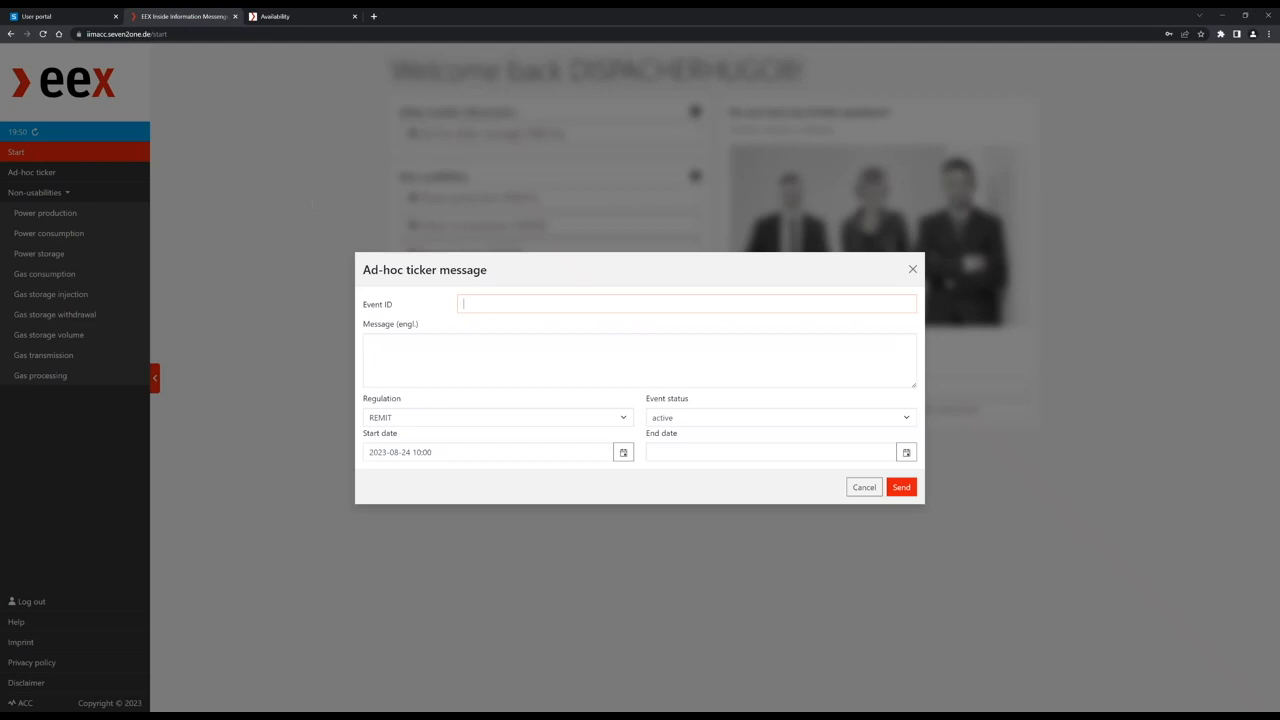
text(OTHER1)
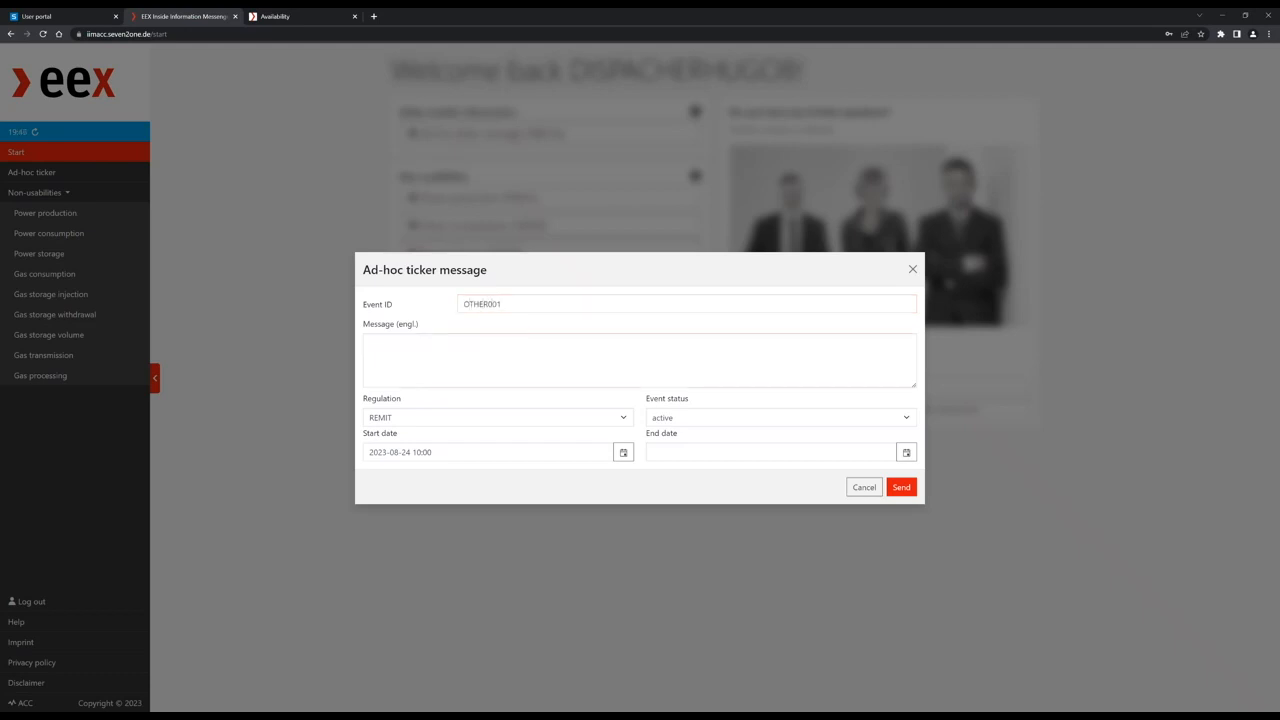
click(640, 358)
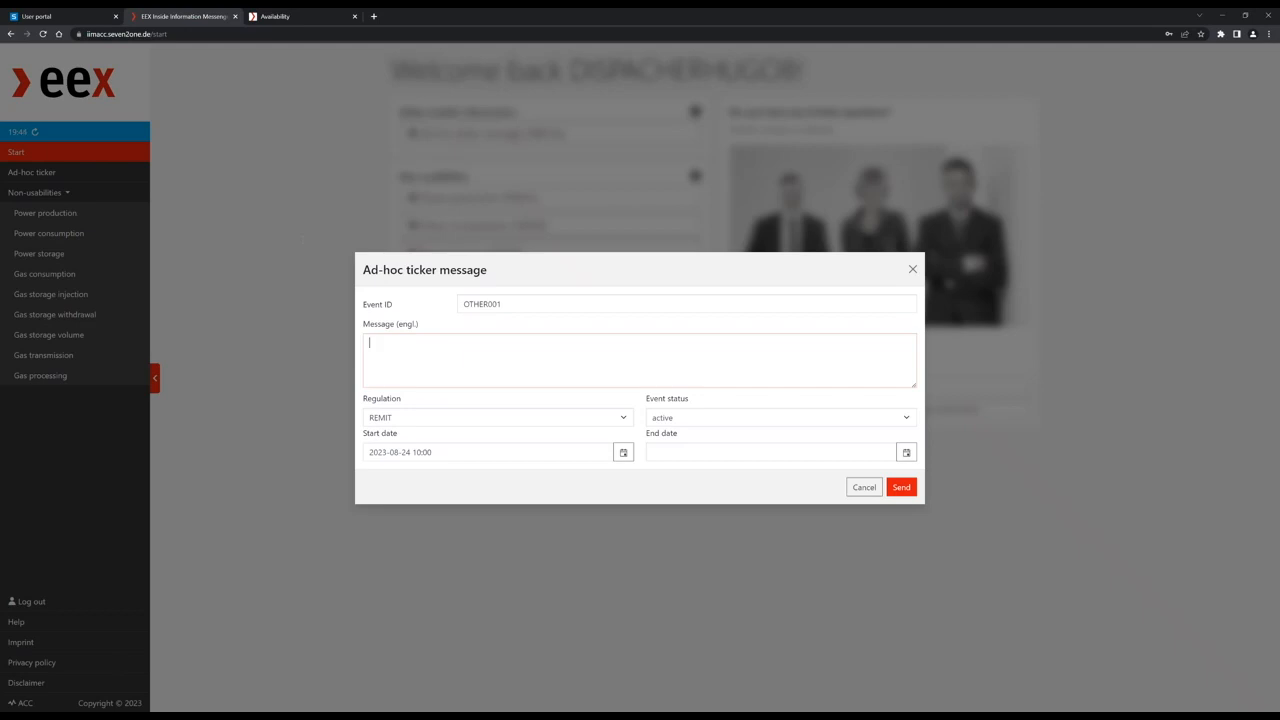
text(other market m)
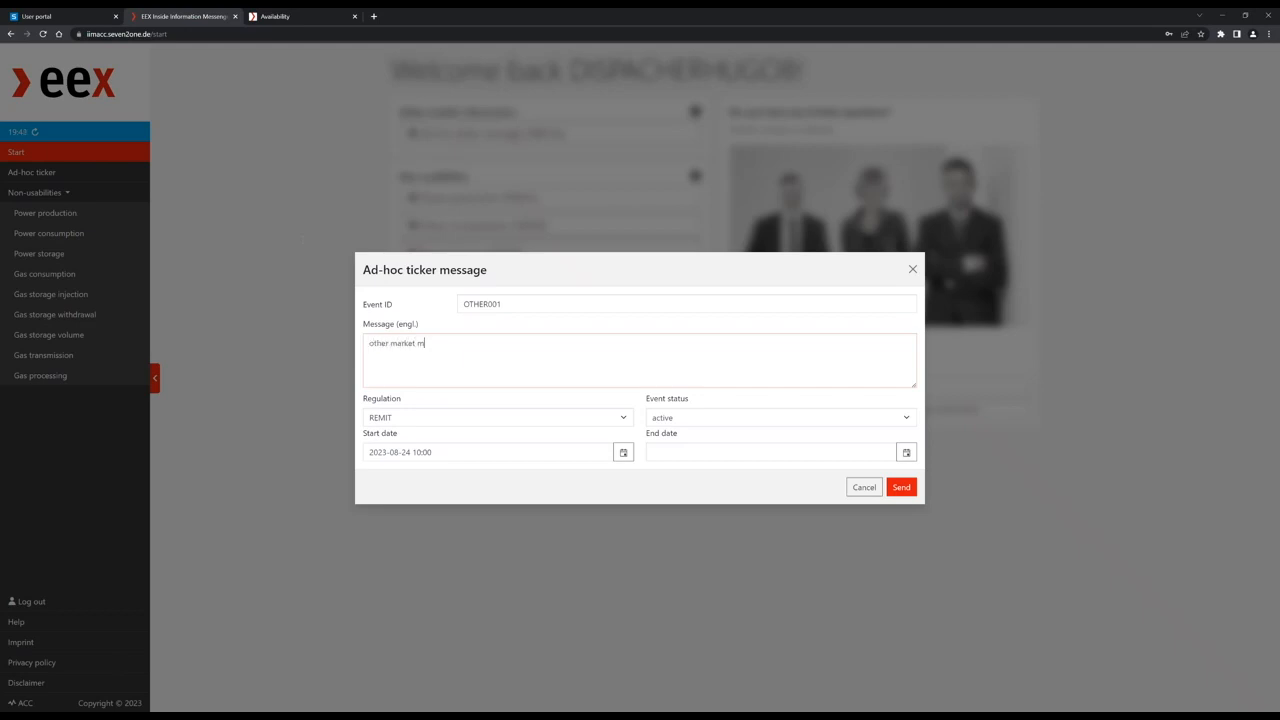
text(essage)
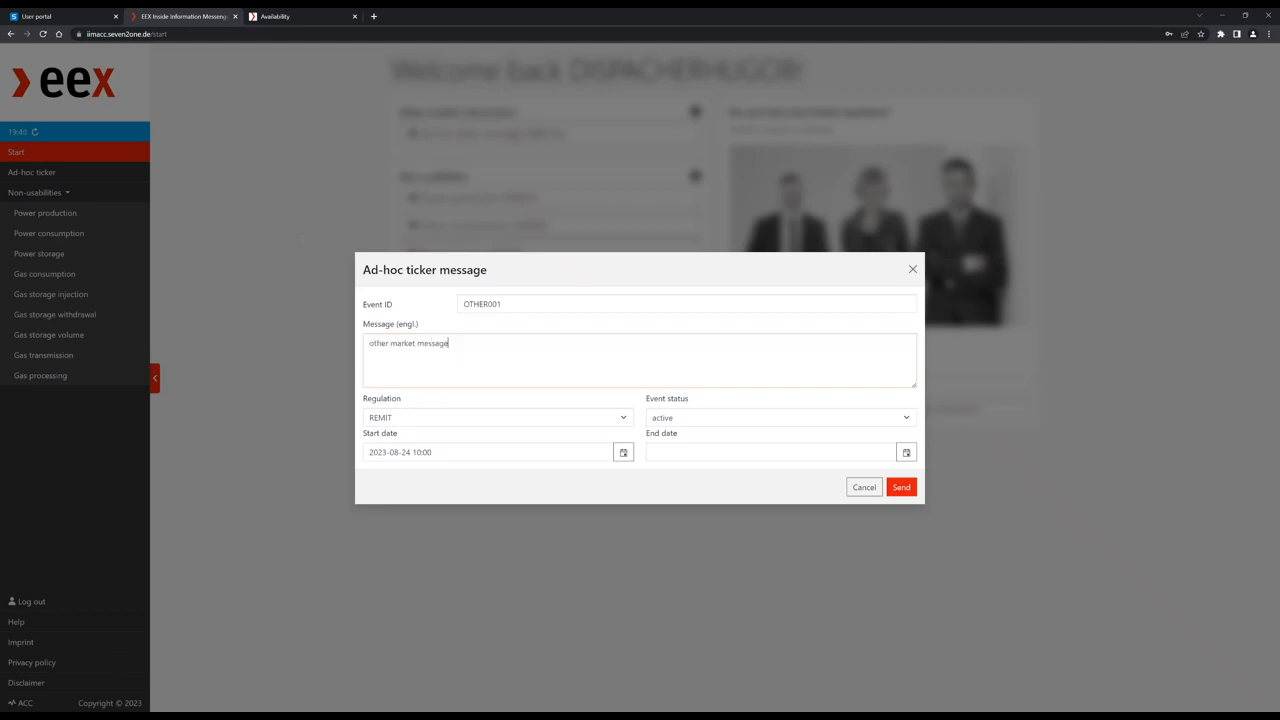
mouse_move(601, 328)
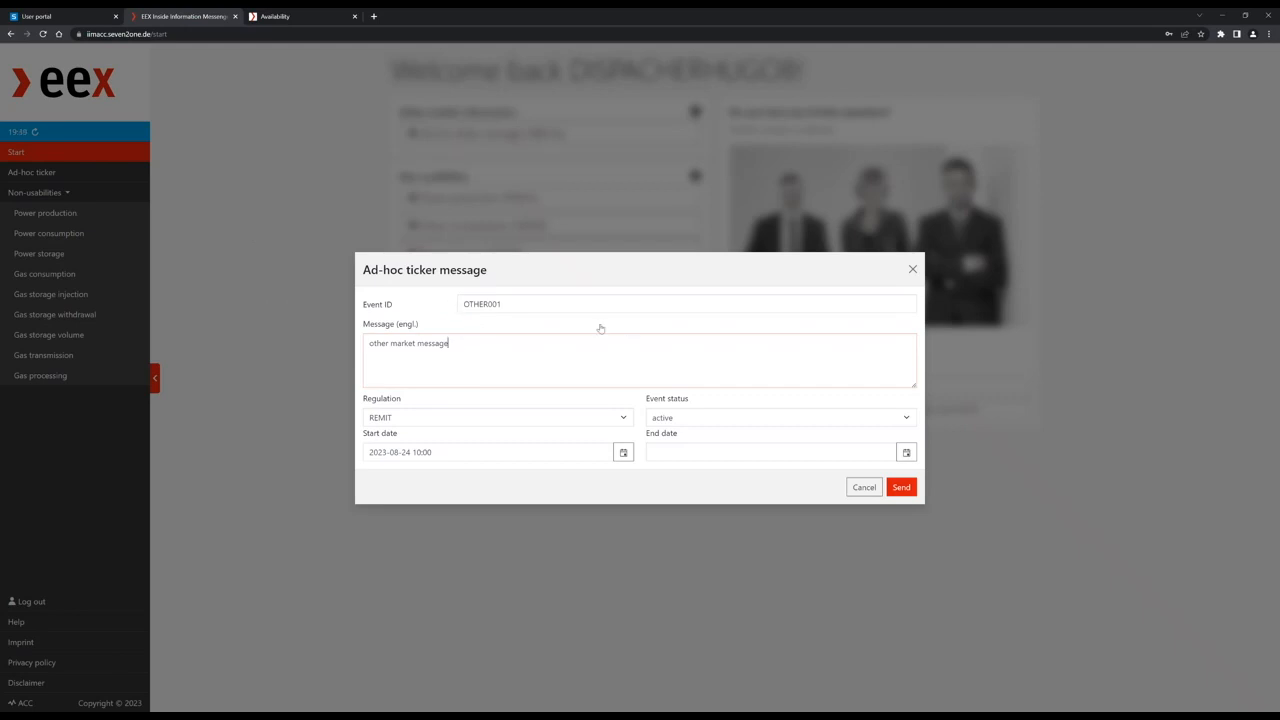
click(901, 486)
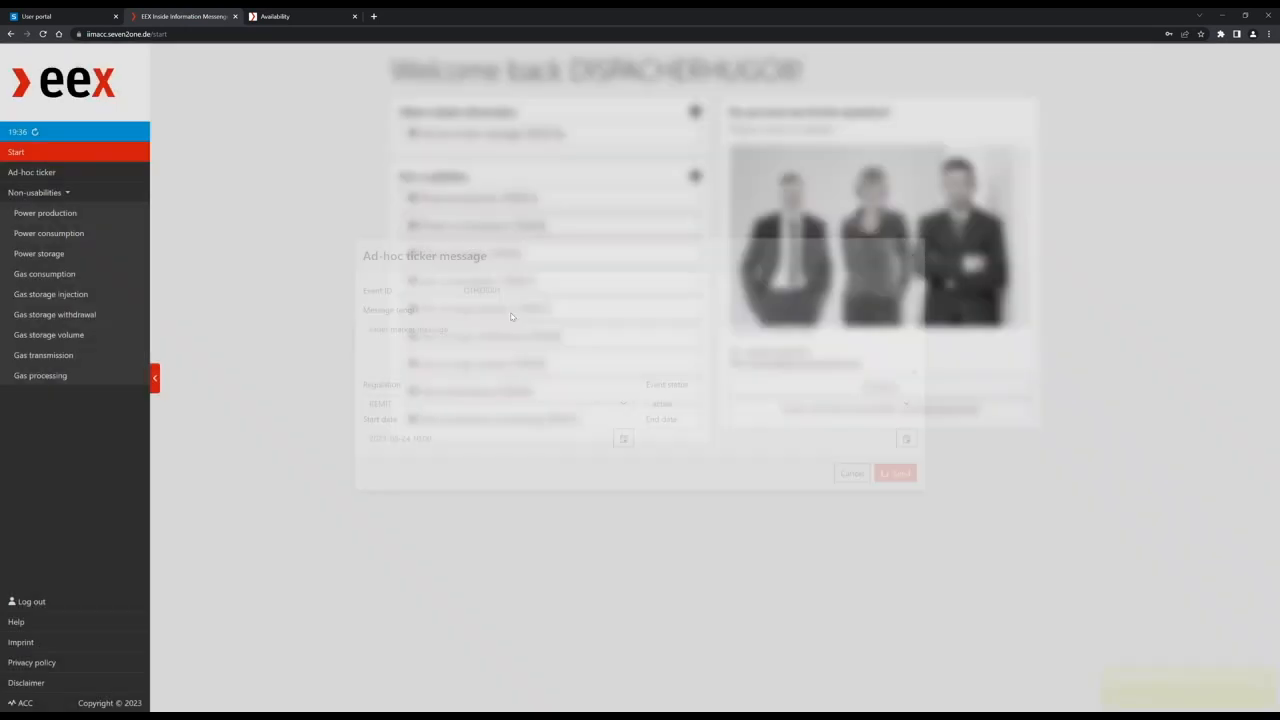
click(895, 472)
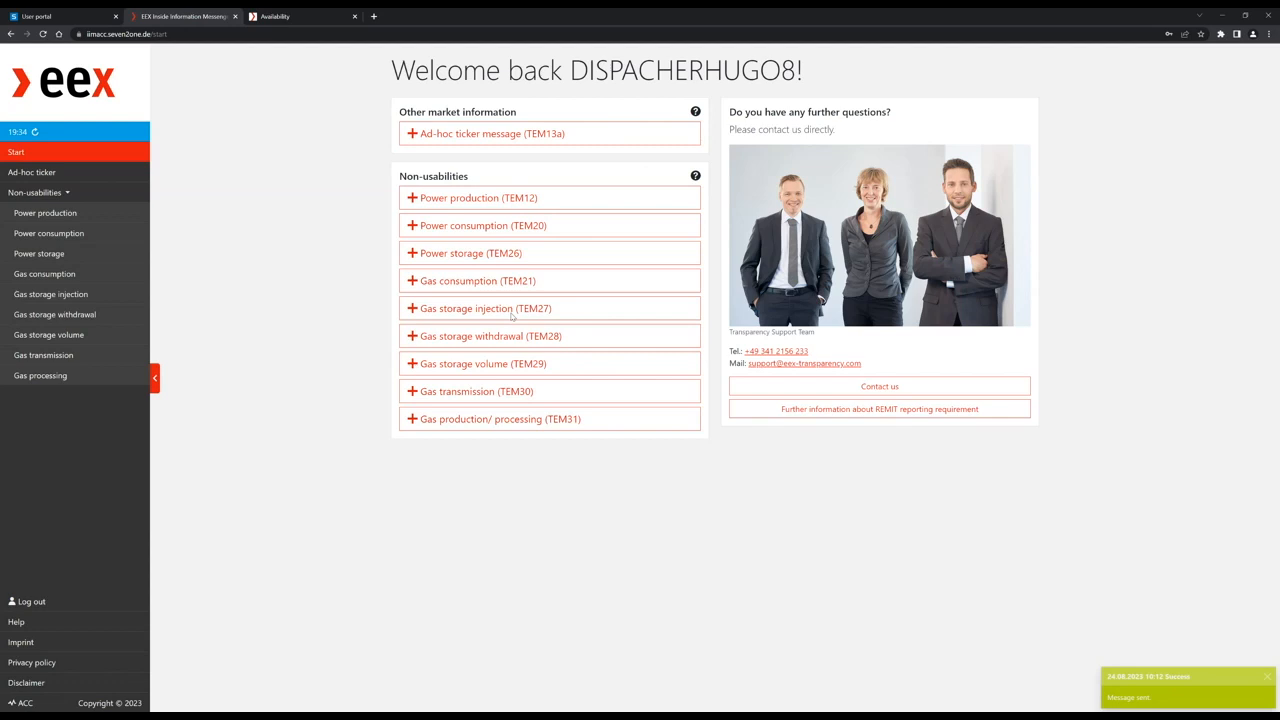
mouse_move(229, 188)
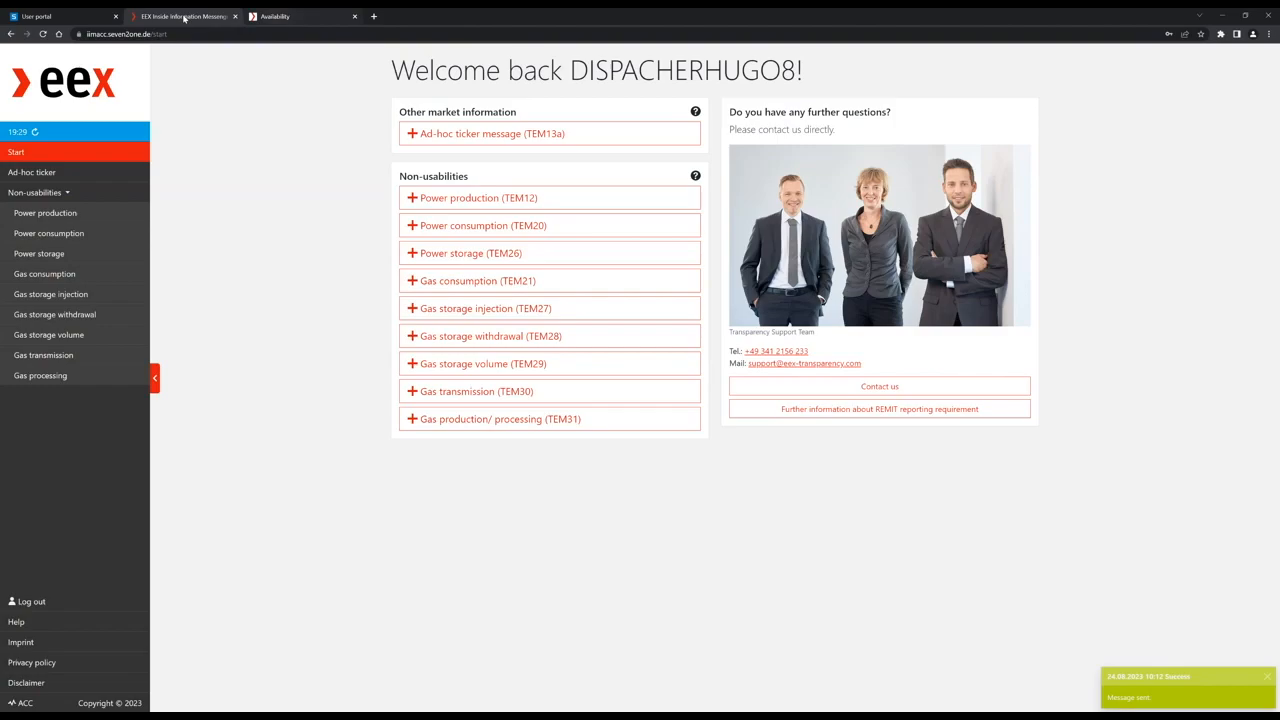
- Switch to the EEX Transparency Availability tab showing the wind-offshore1 outage
click(290, 16)
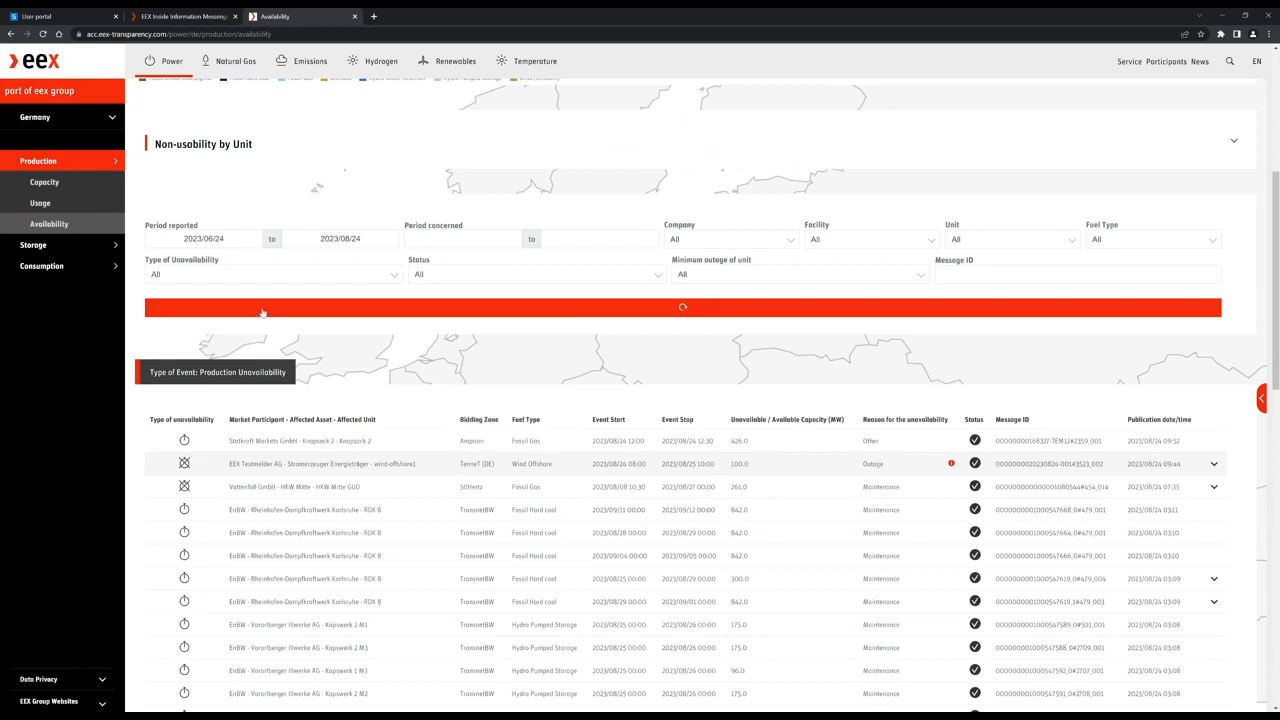
mouse_move(310, 441)
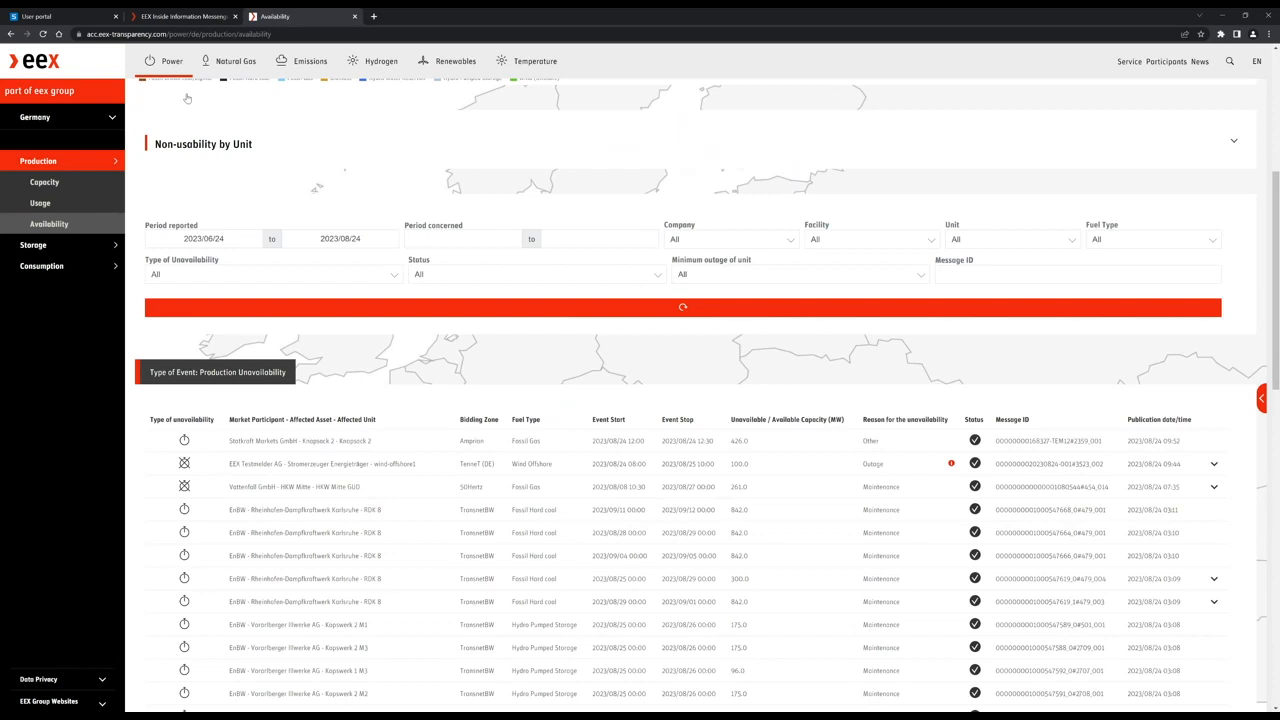
mouse_move(113, 236)
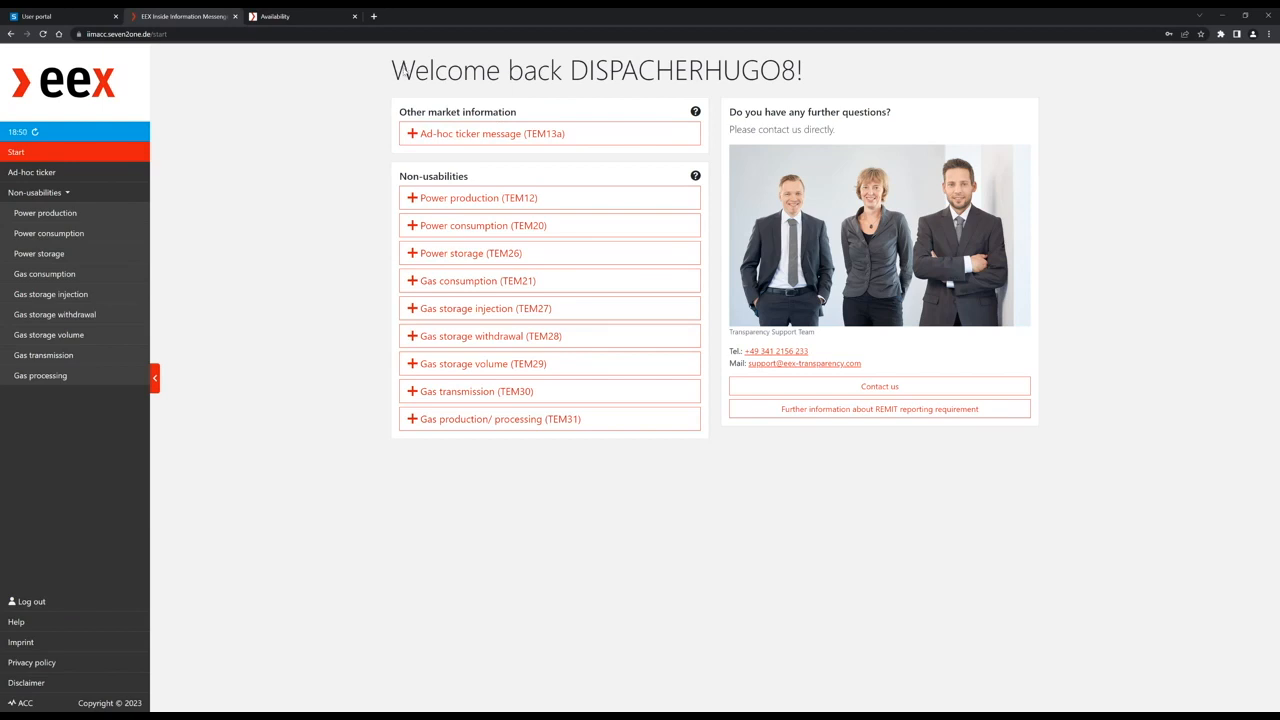
mouse_move(692, 111)
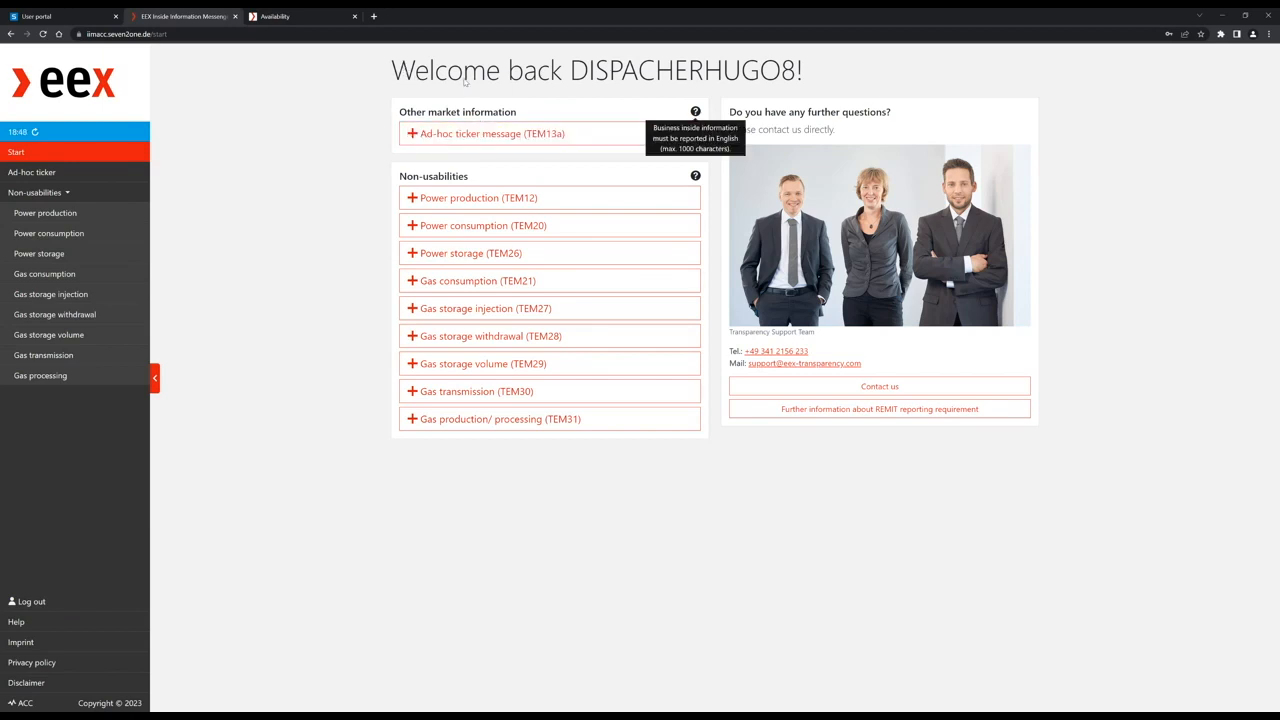